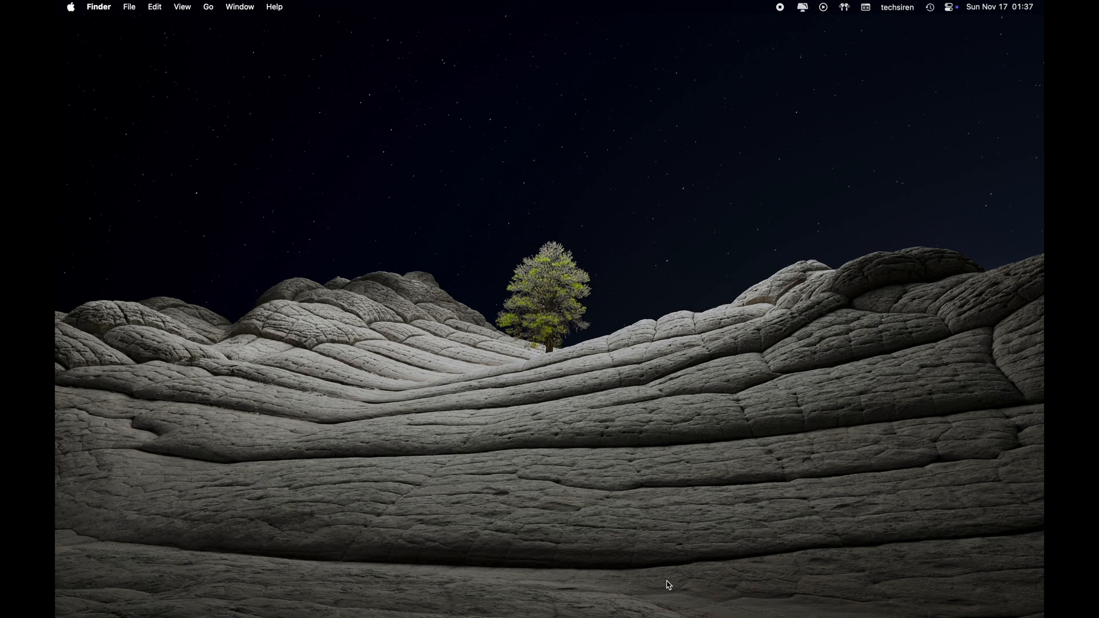
mouse_move(510, 267)
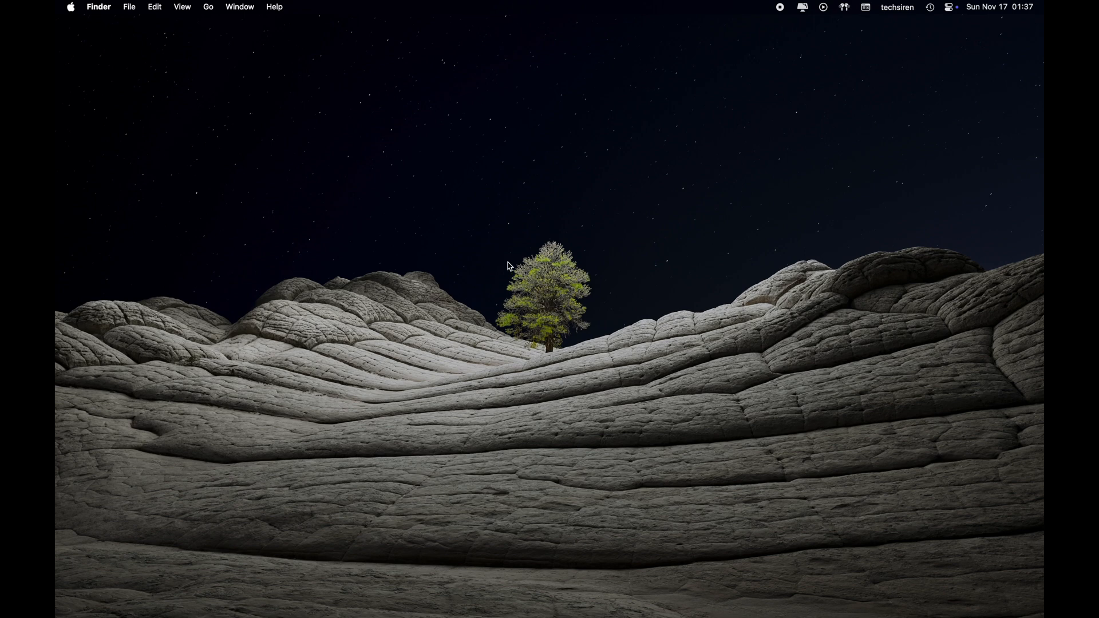
mouse_move(512, 323)
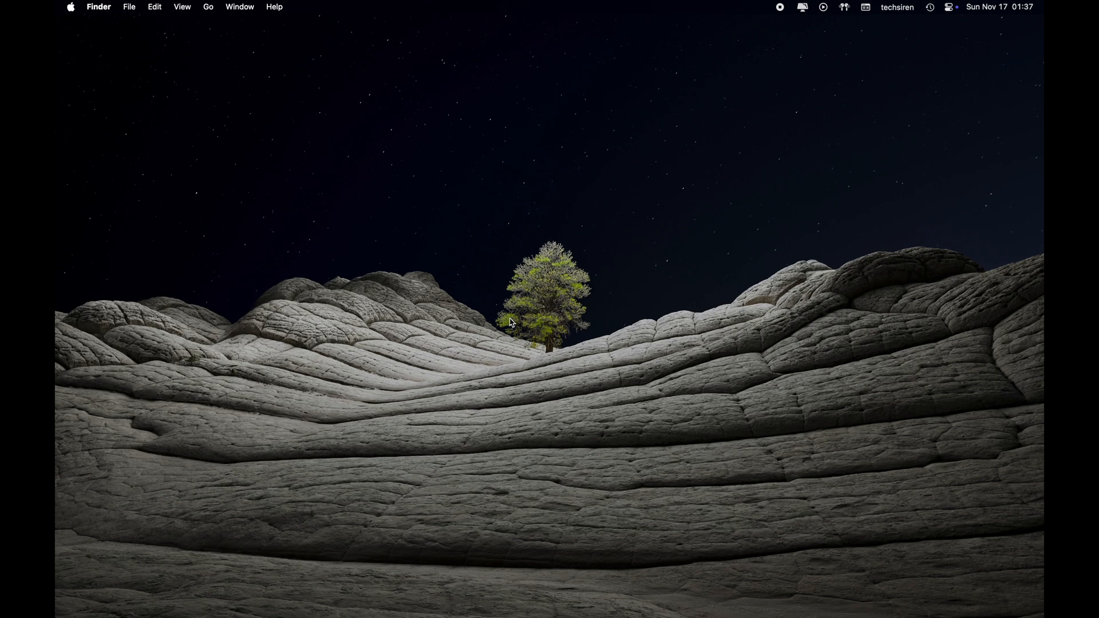
mouse_move(410, 226)
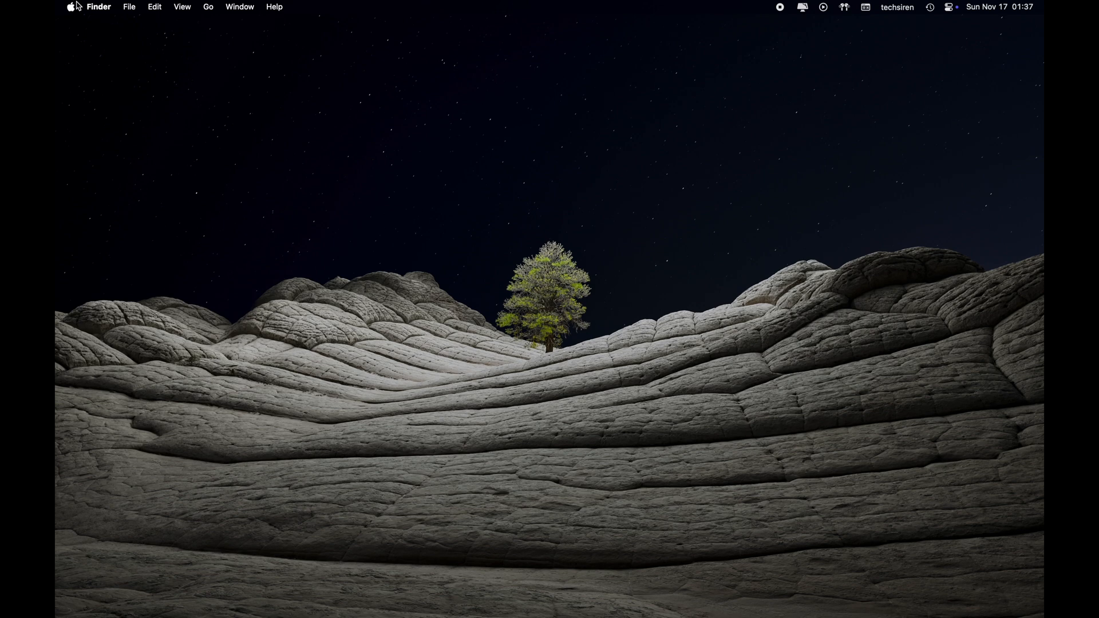
- Launch System Settings from the Apple menu, landing on the General section
click(70, 7)
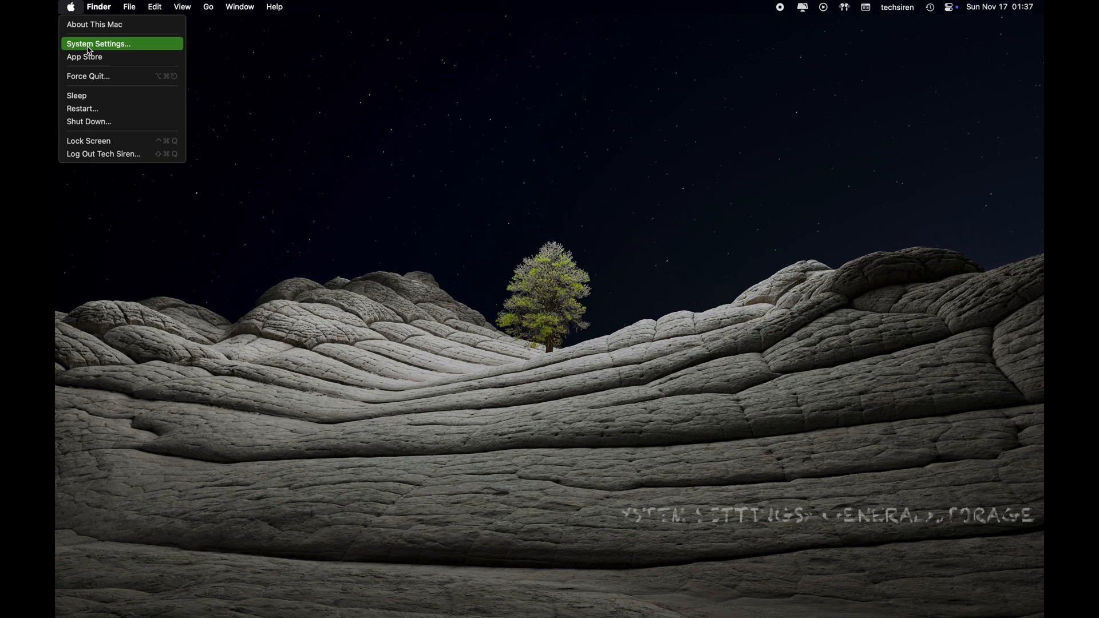
click(99, 44)
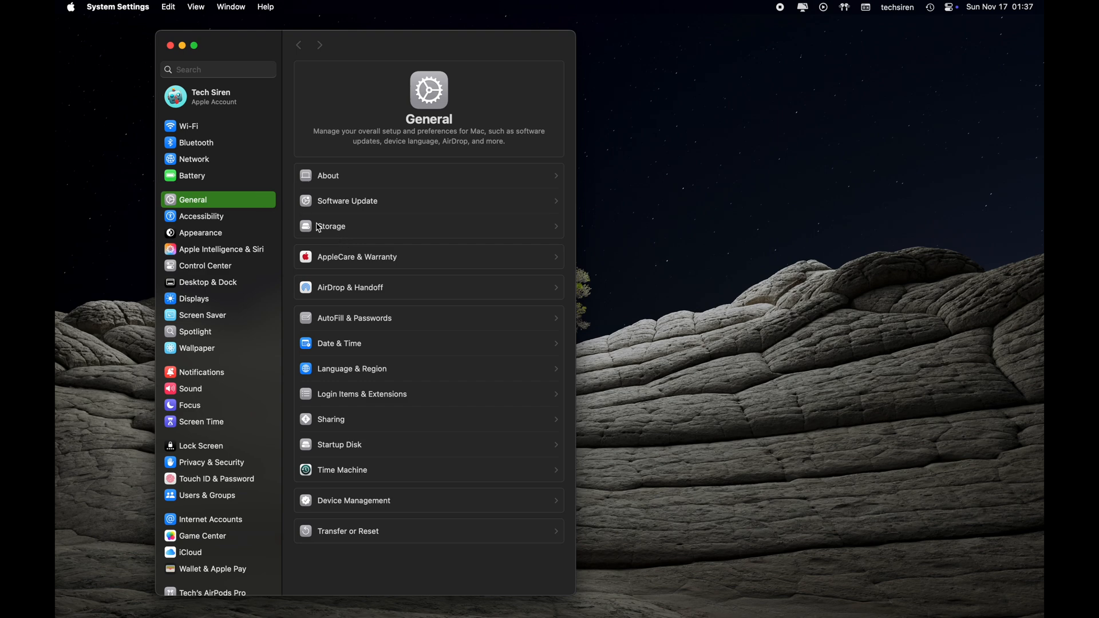
- Show the Storage page reporting 47.96 GB of 245.11 GB used on Macintosh HD
click(331, 225)
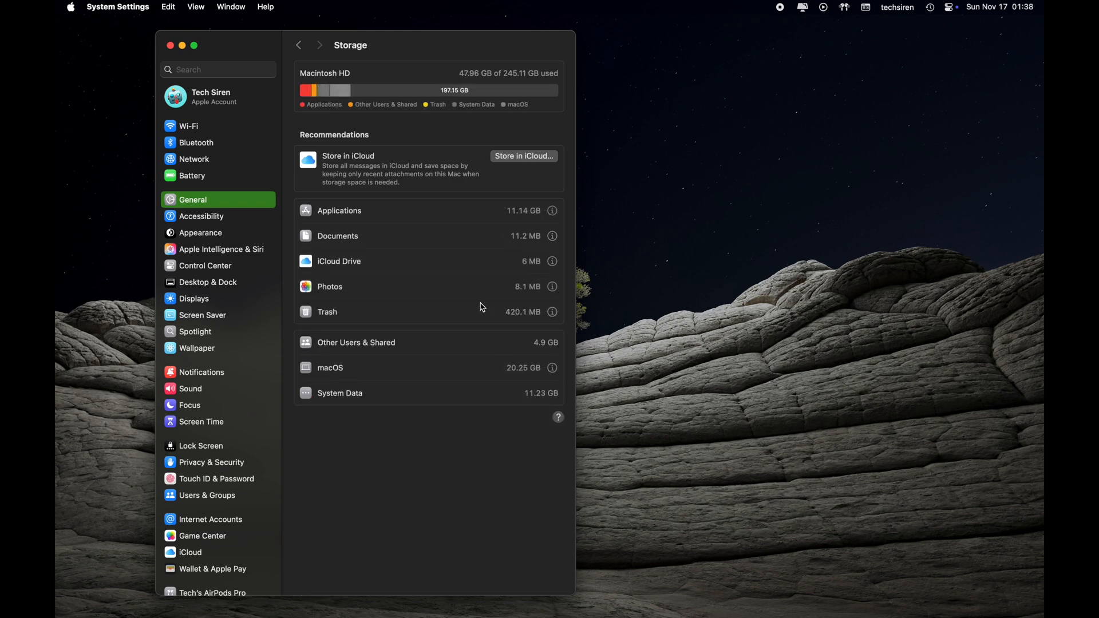
mouse_move(392, 252)
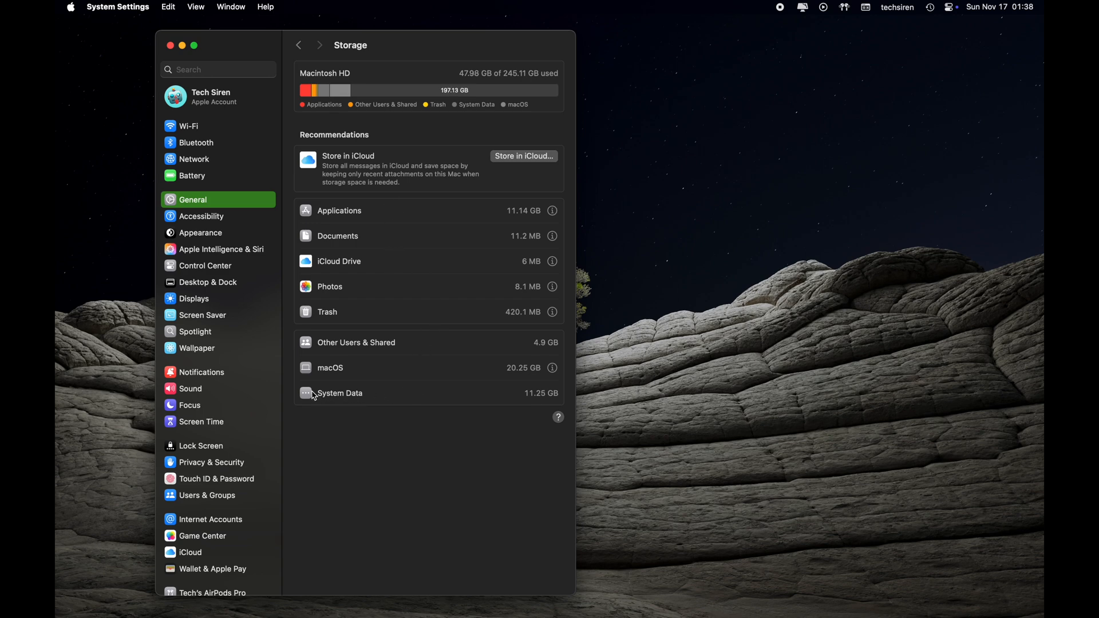
mouse_move(549, 411)
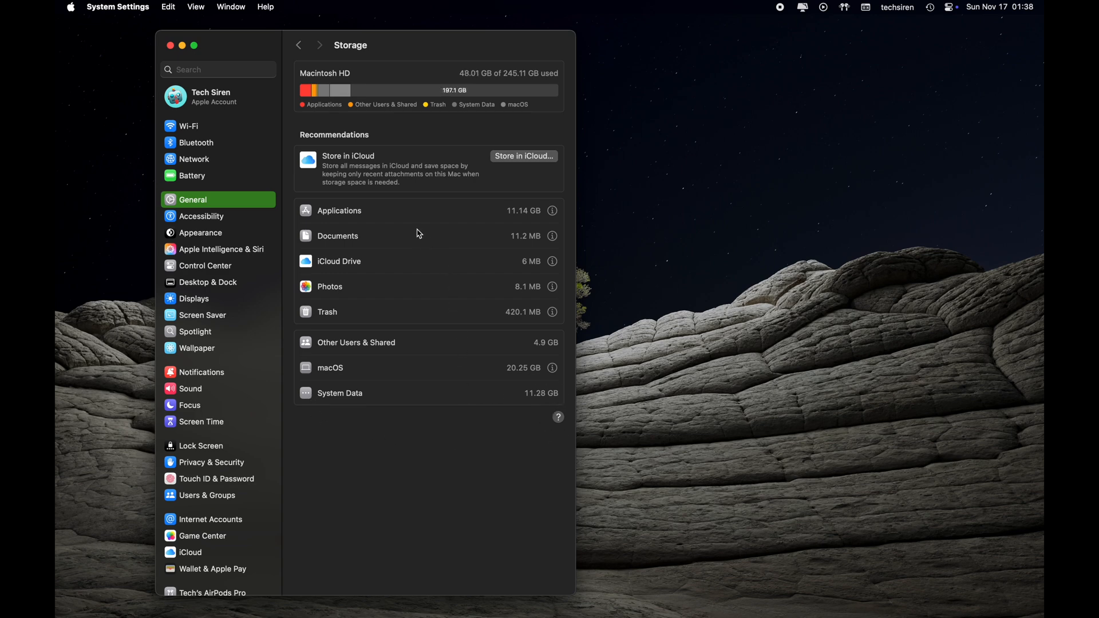
mouse_move(559, 229)
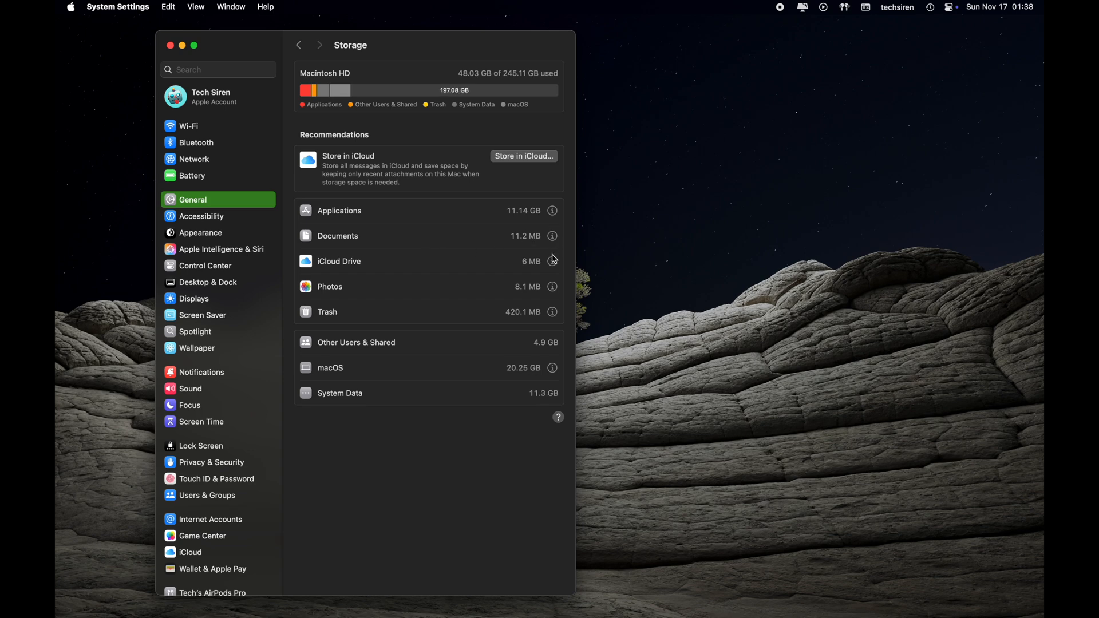
mouse_move(513, 413)
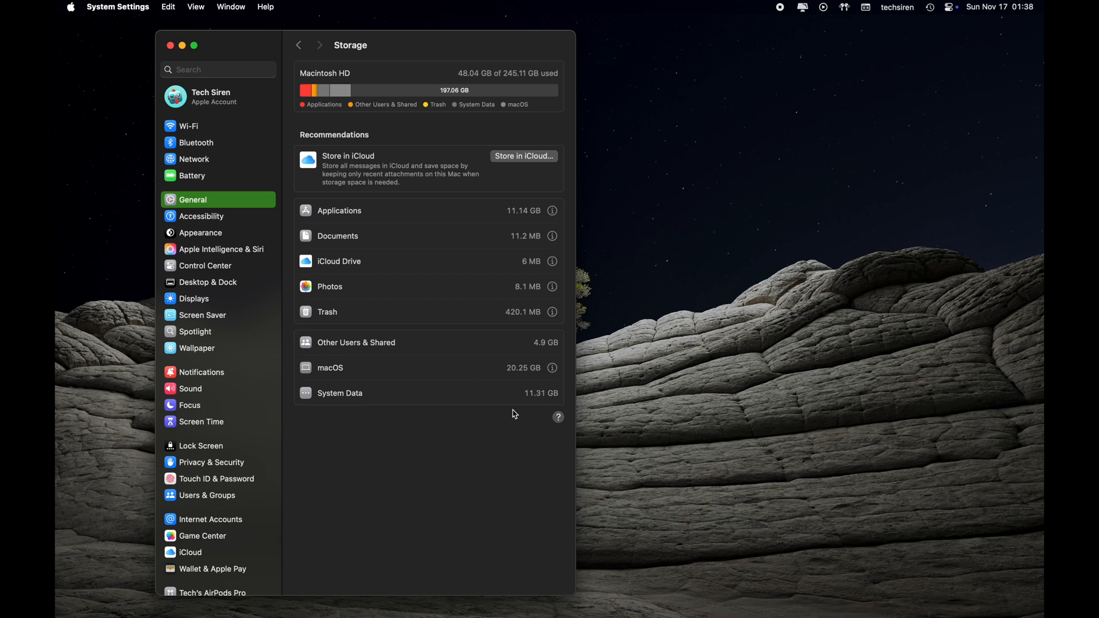
mouse_move(553, 416)
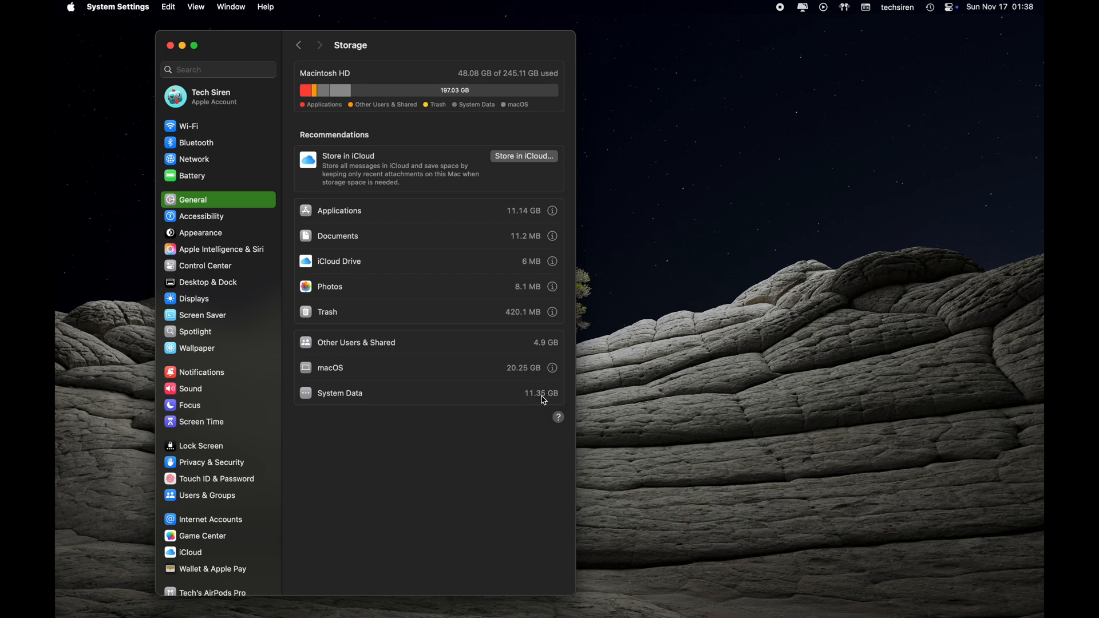
mouse_move(313, 193)
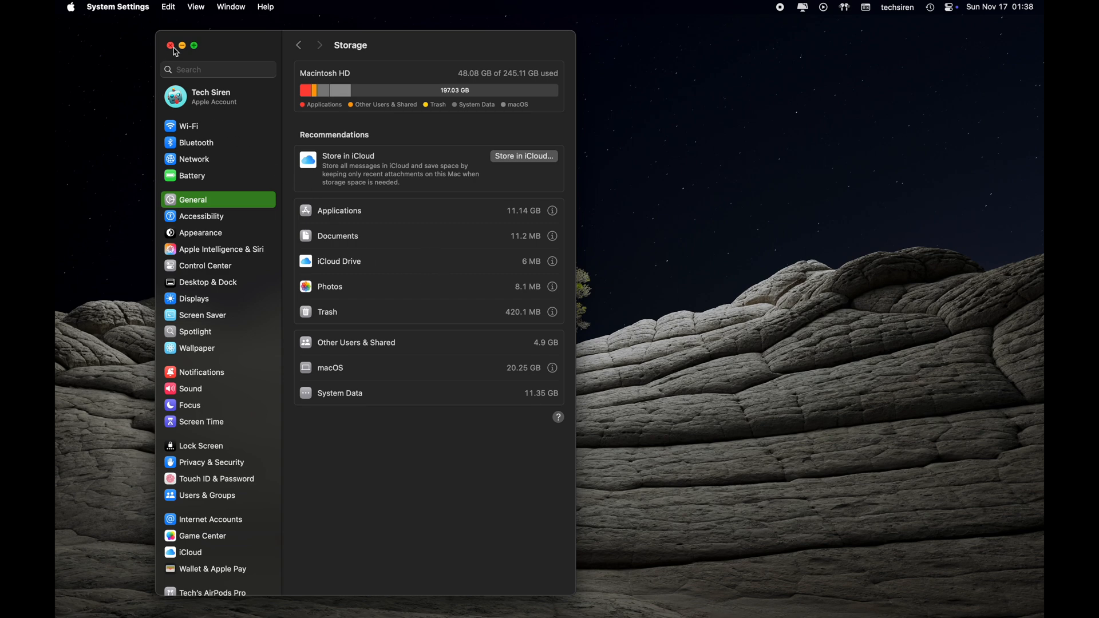
- Close System Settings, bring up a Finder window on Desktop, and reveal the Go destinations with Library
click(170, 46)
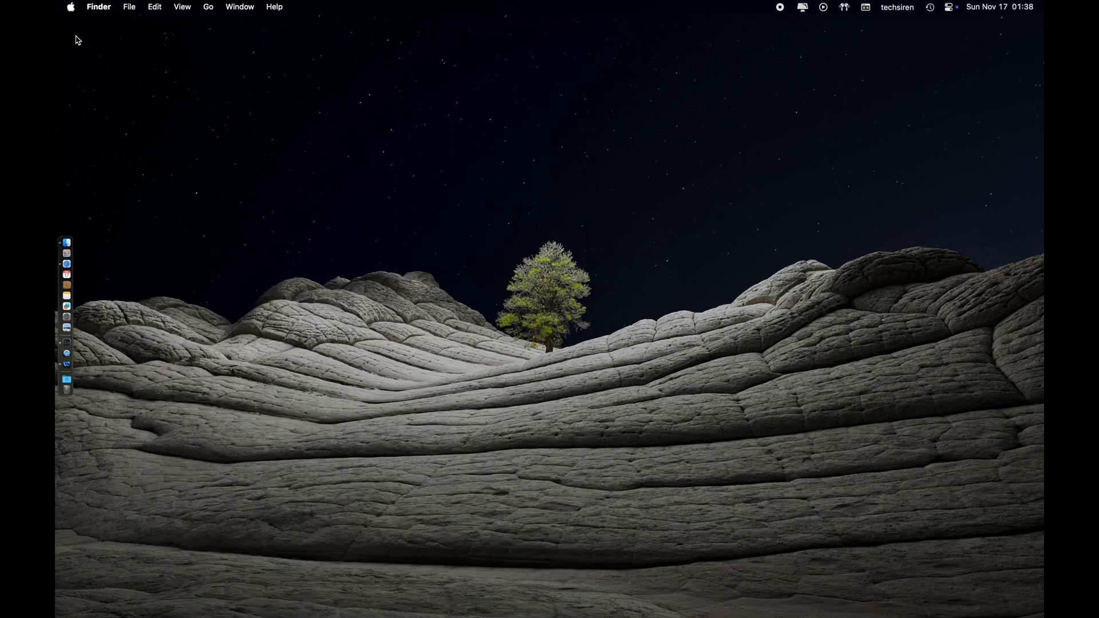
click(66, 243)
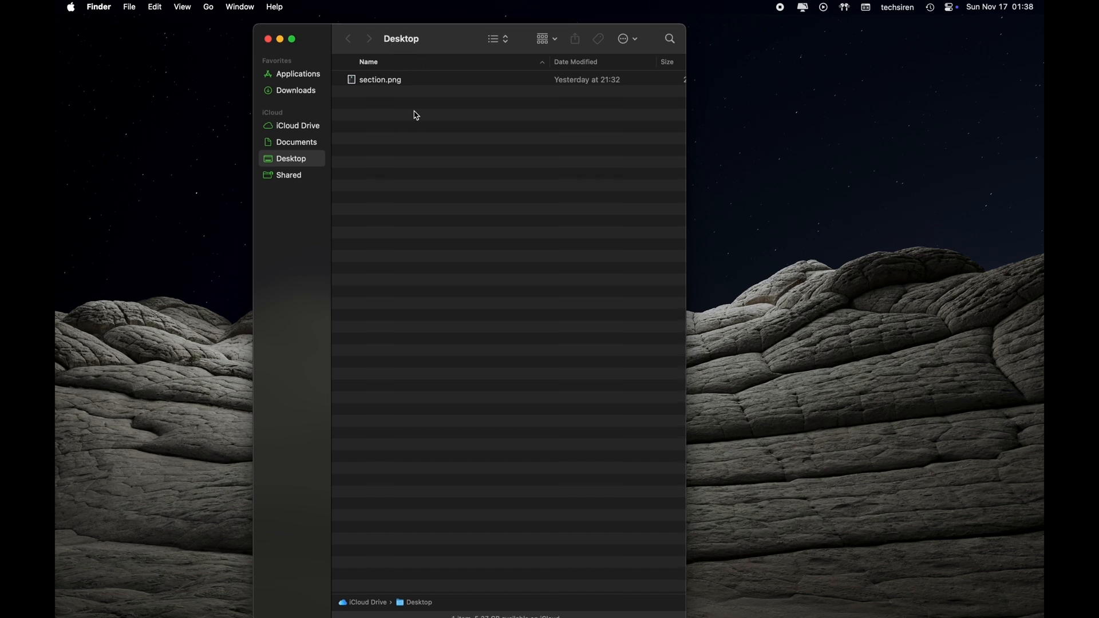
click(208, 7)
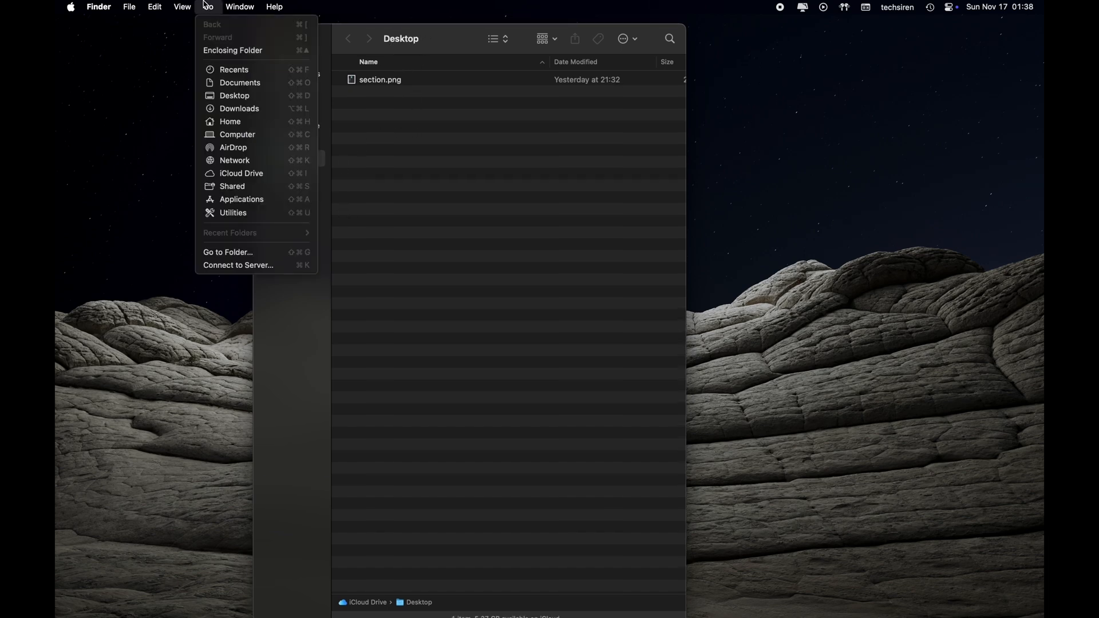
mouse_move(241, 173)
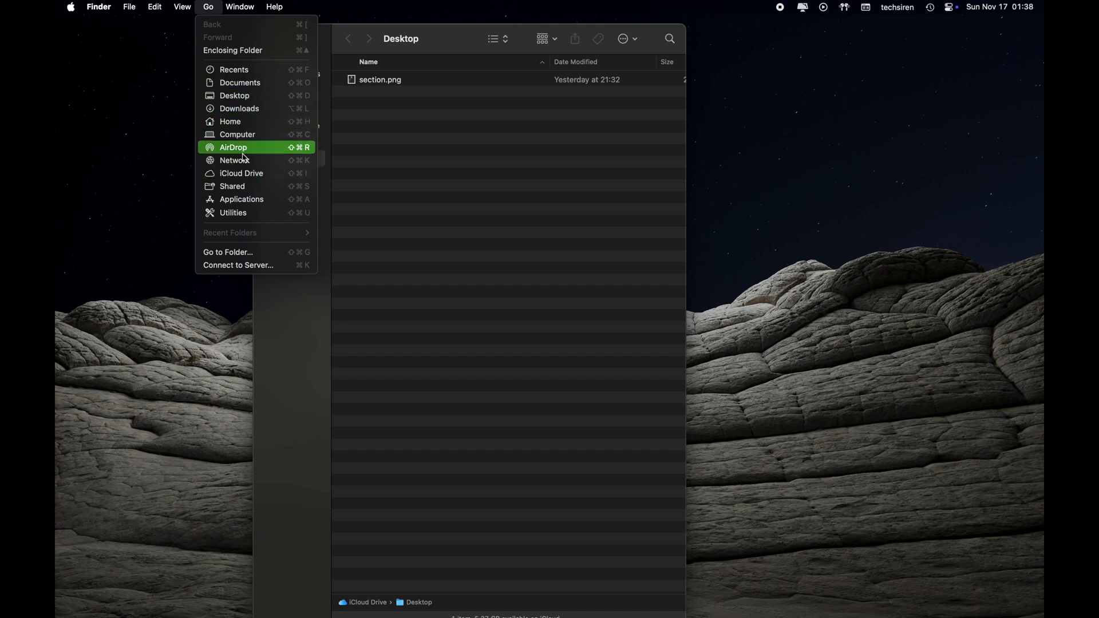
mouse_move(243, 164)
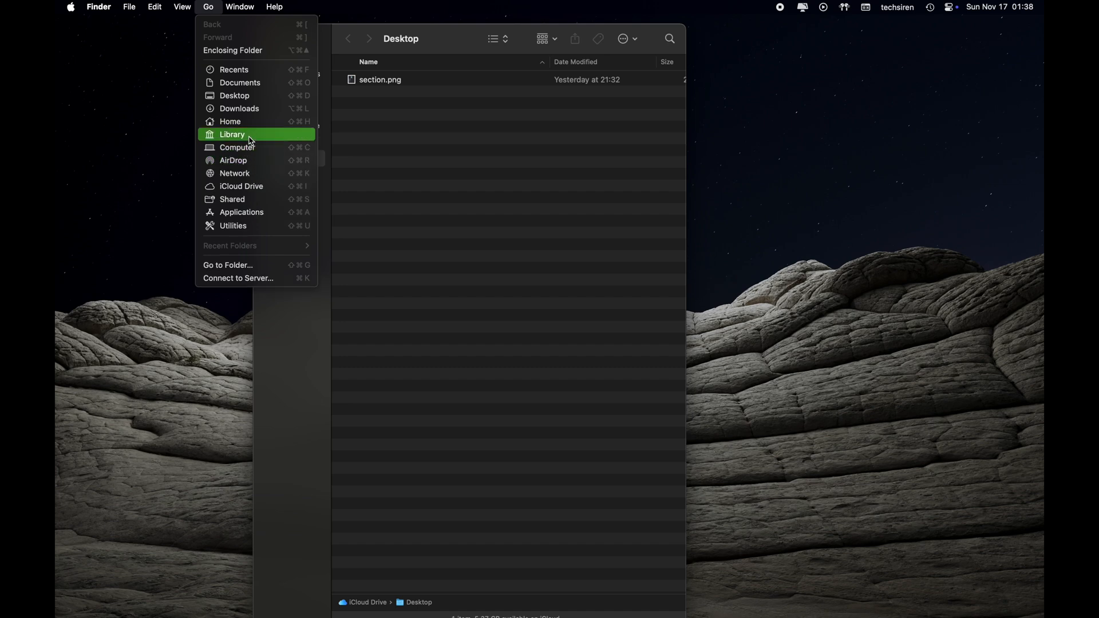
- Jump to the user's Library folder listing subfolders like Application Support and Caches
click(233, 134)
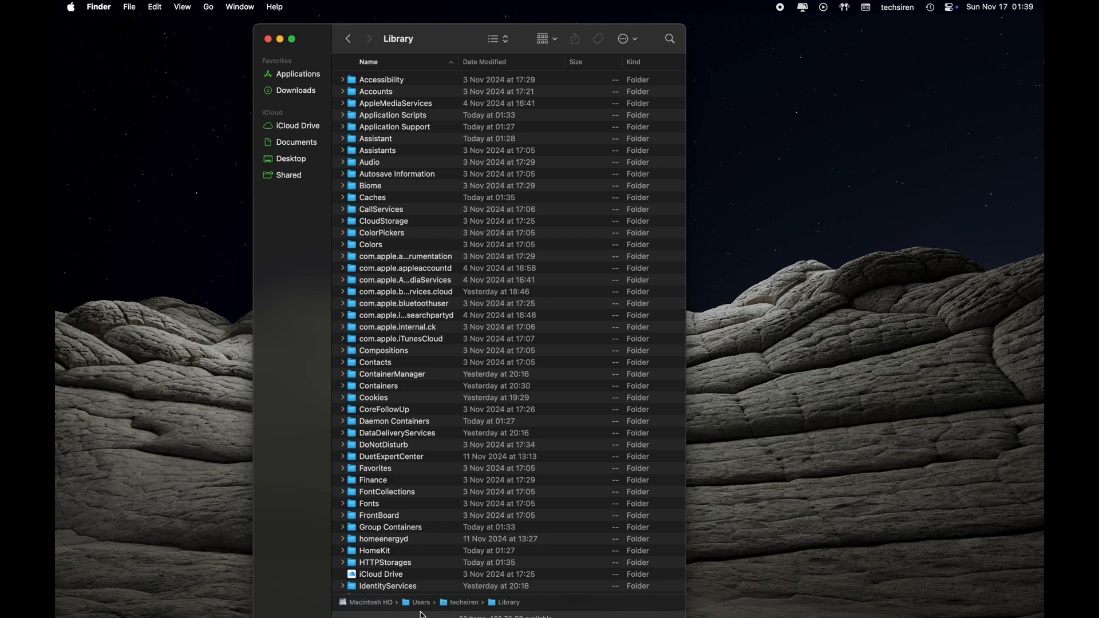
mouse_move(462, 611)
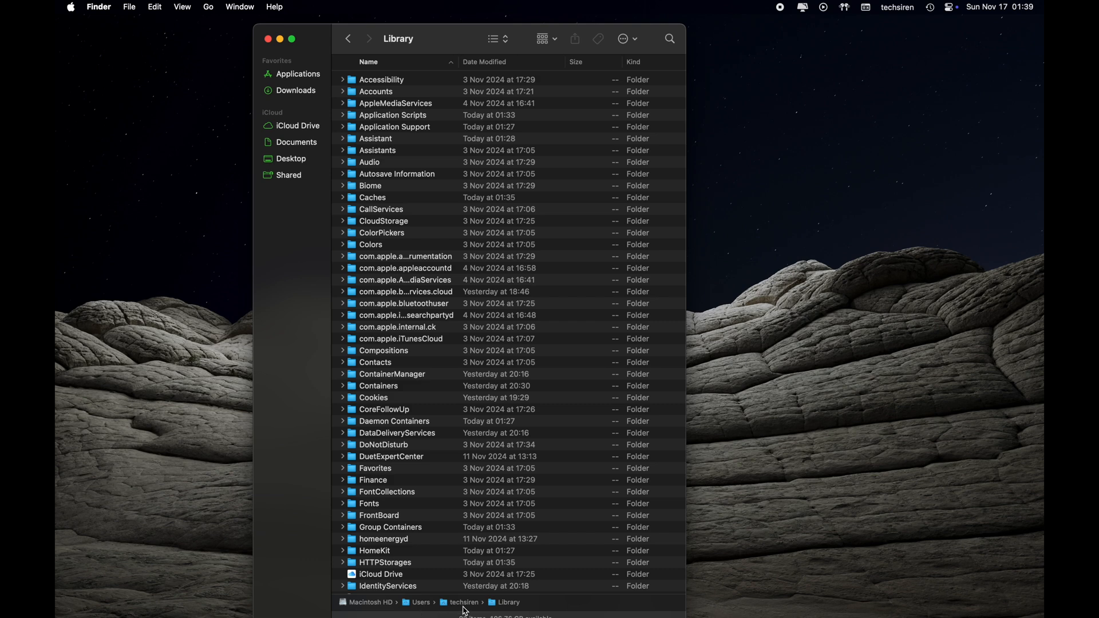
mouse_move(483, 608)
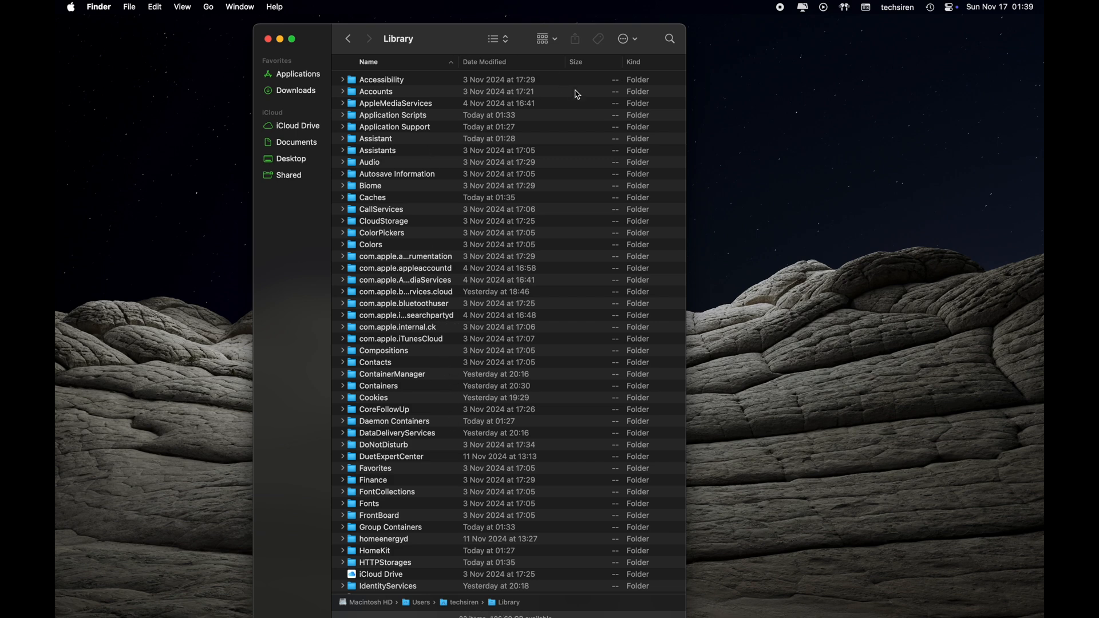
mouse_move(599, 67)
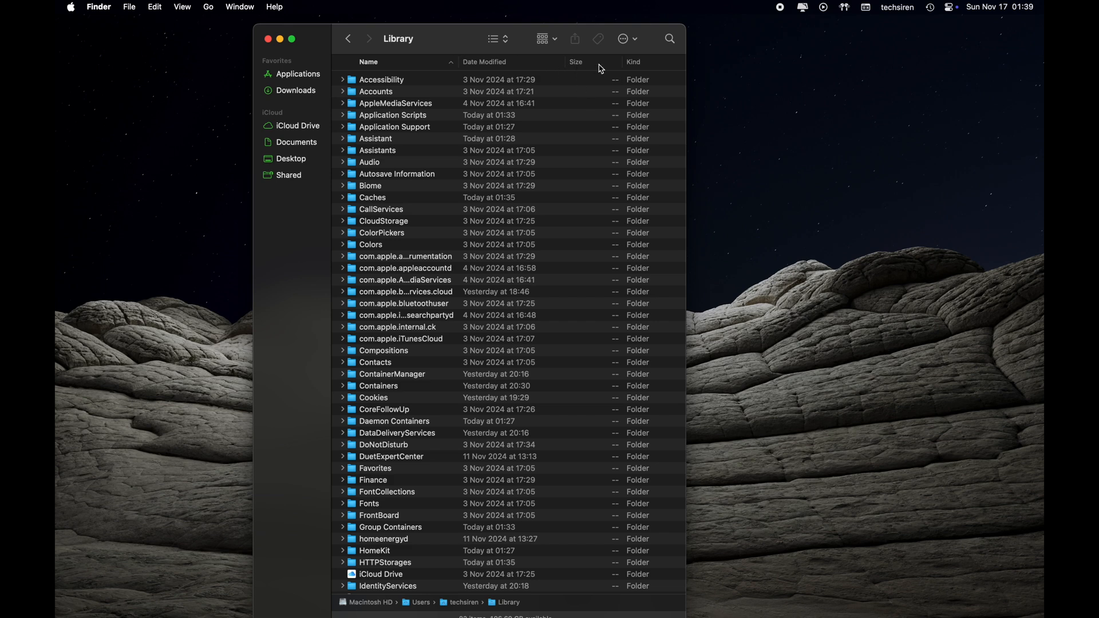
mouse_move(600, 385)
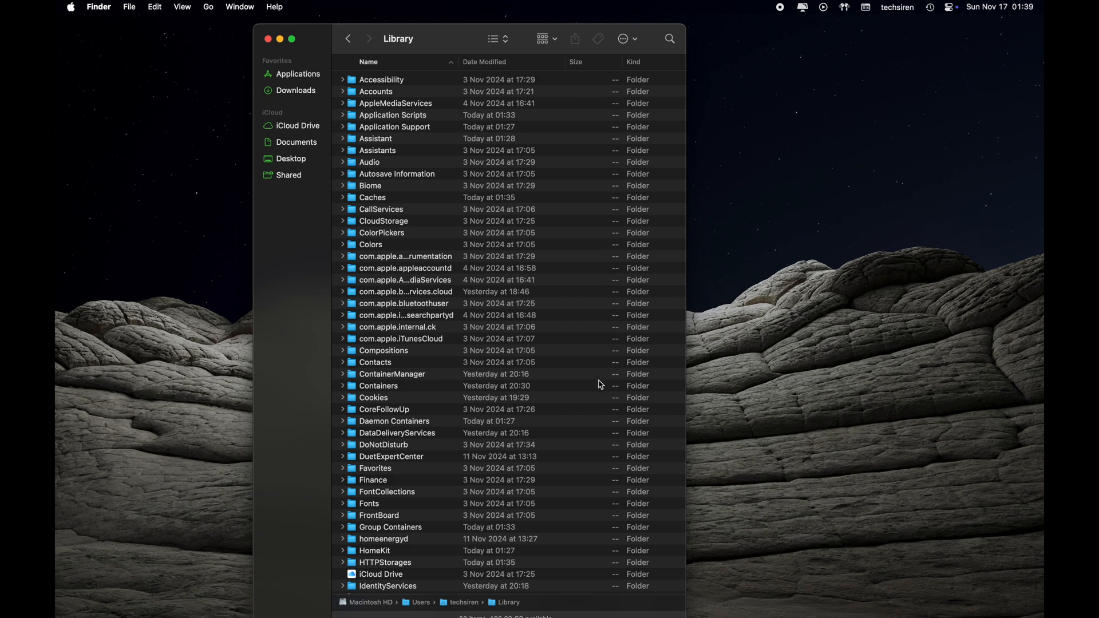
mouse_move(518, 284)
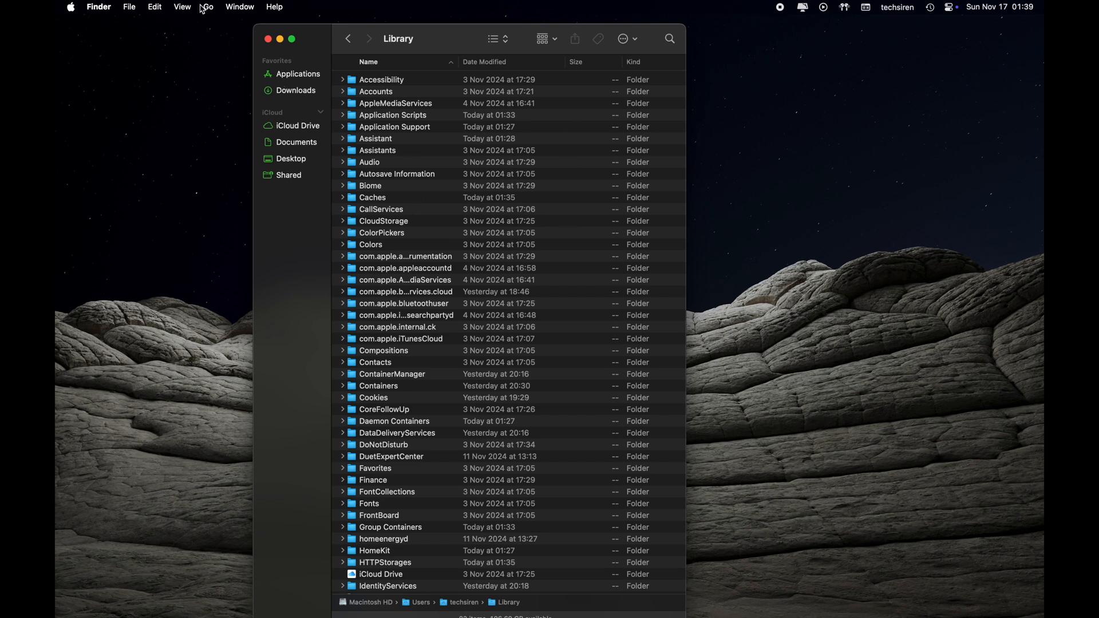
- Bring up View Options for Library and enable calculating all folder sizes
click(182, 7)
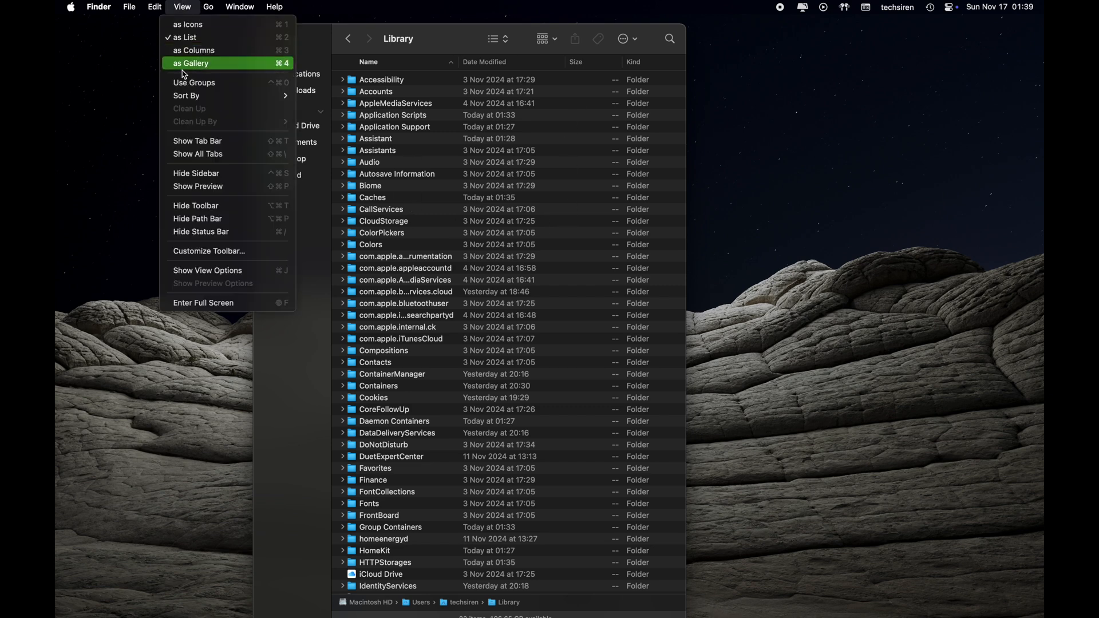
mouse_move(209, 251)
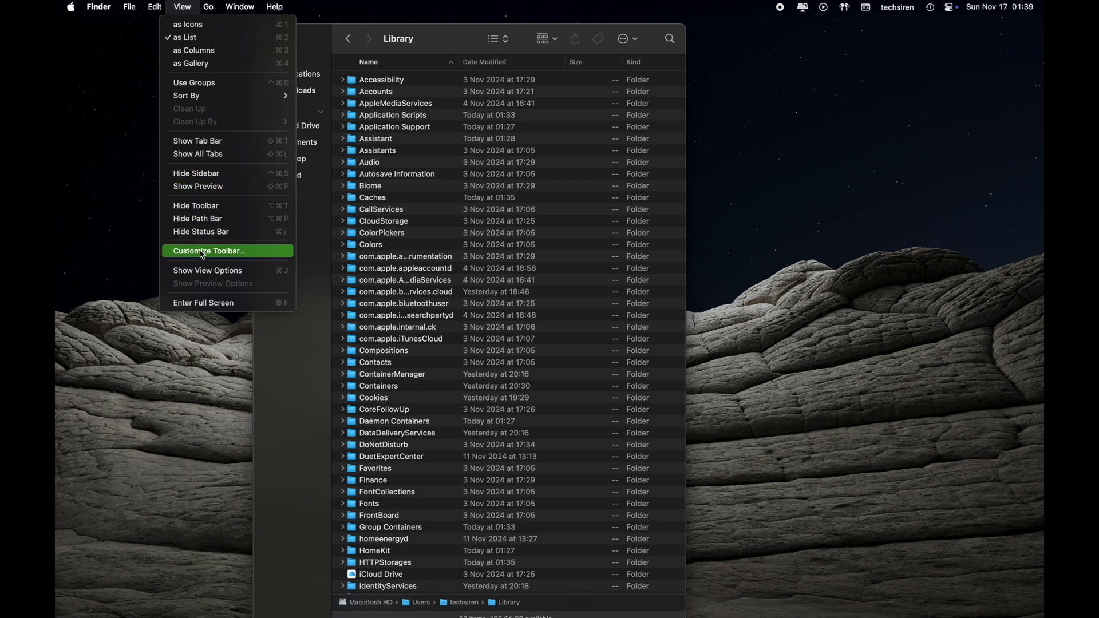
mouse_move(208, 271)
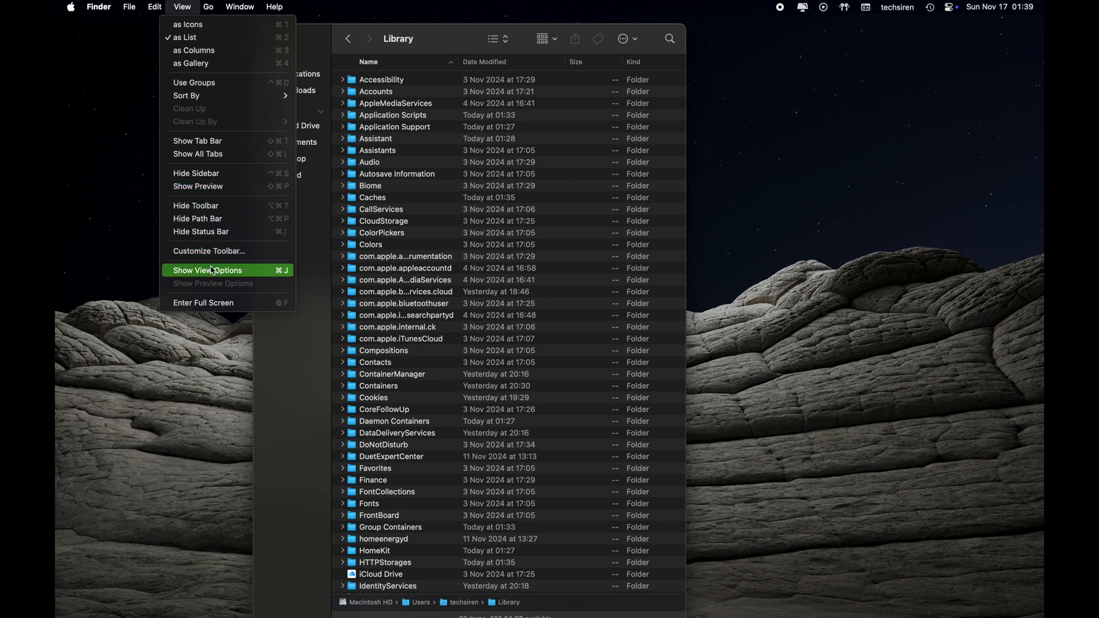
mouse_move(193, 126)
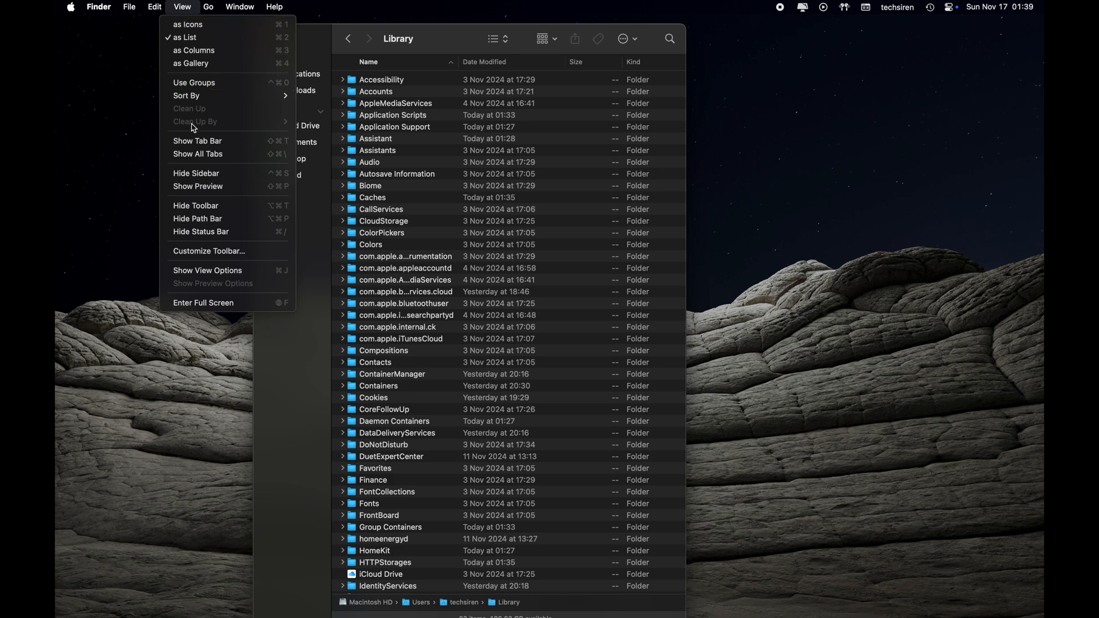
mouse_move(186, 15)
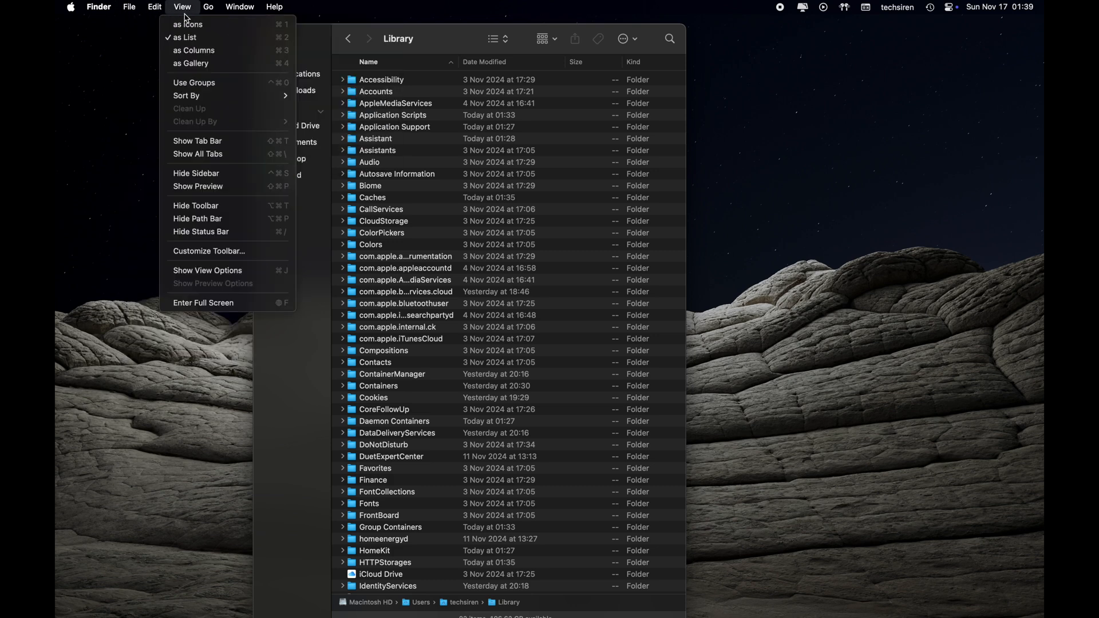
mouse_move(220, 254)
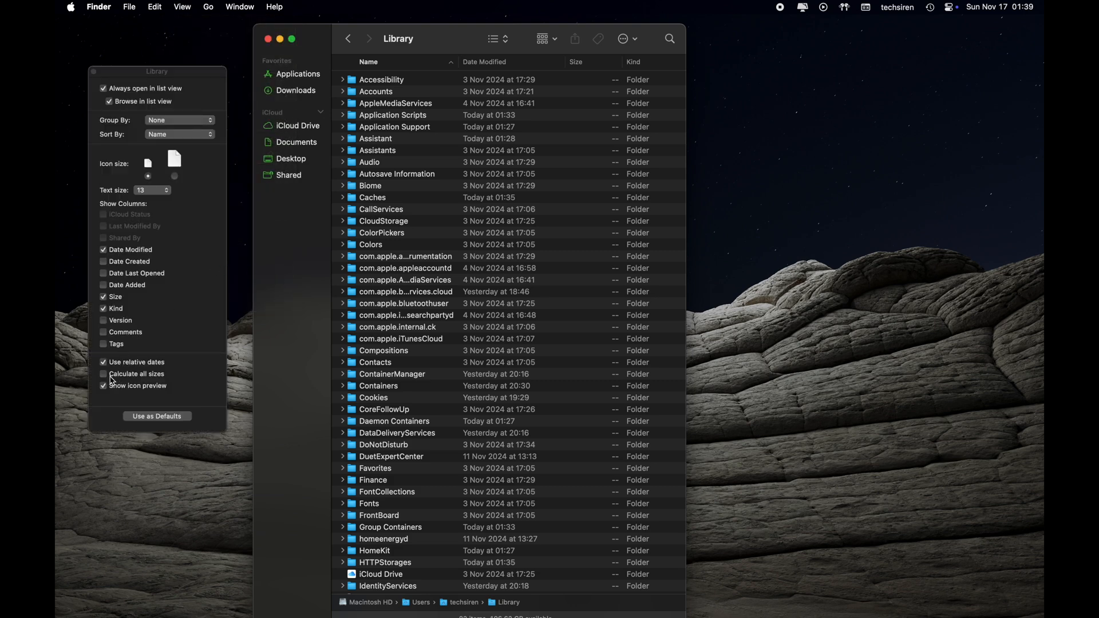
click(103, 386)
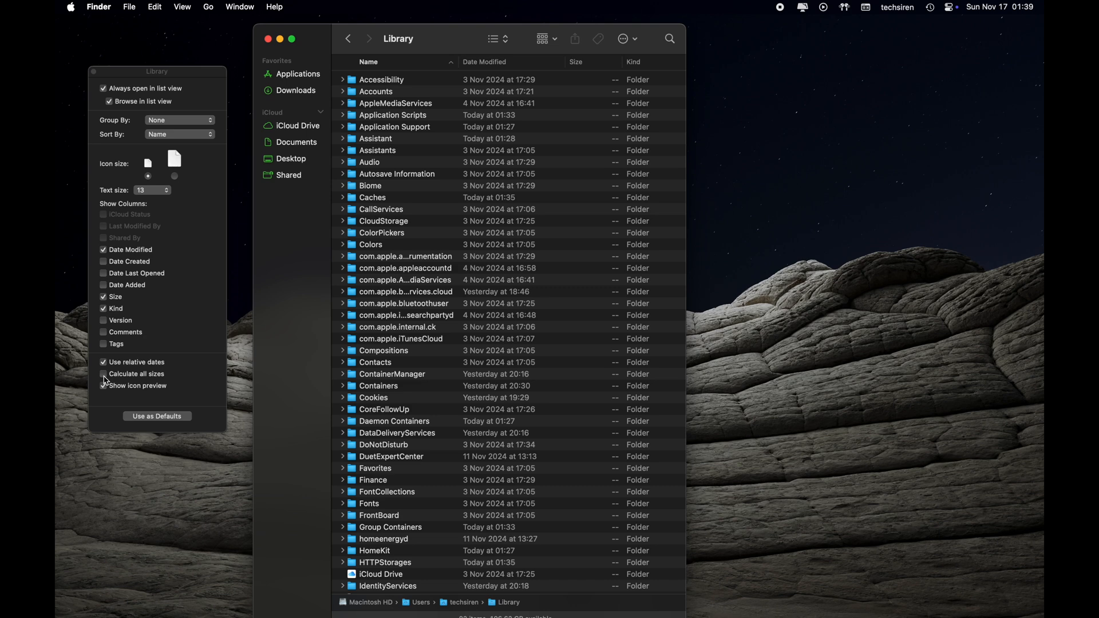
- Dismiss View Options so every Library subfolder shows its size, e.g. Application Support 229.2 MB
click(103, 373)
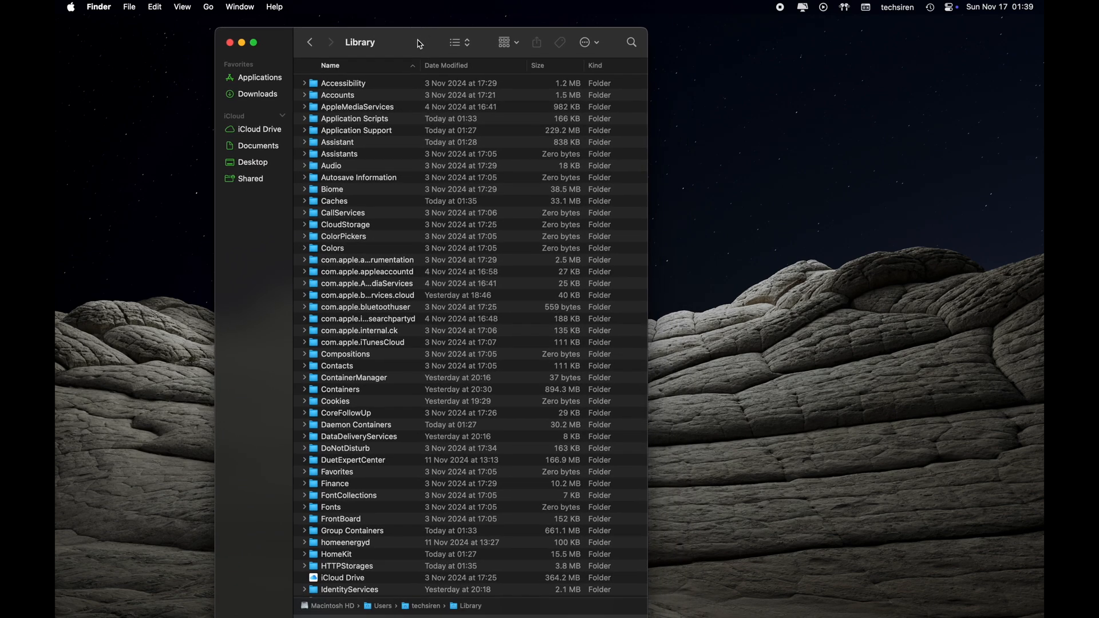
mouse_move(646, 37)
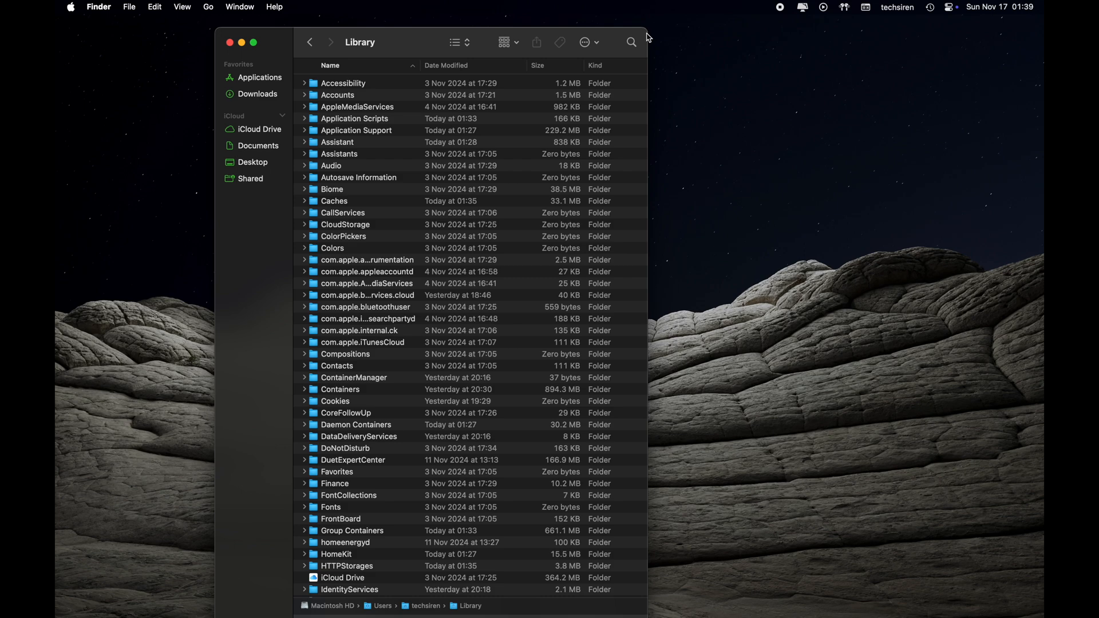
- Sort the Library list by size descending, Containers at 894.3 MB on top
click(538, 66)
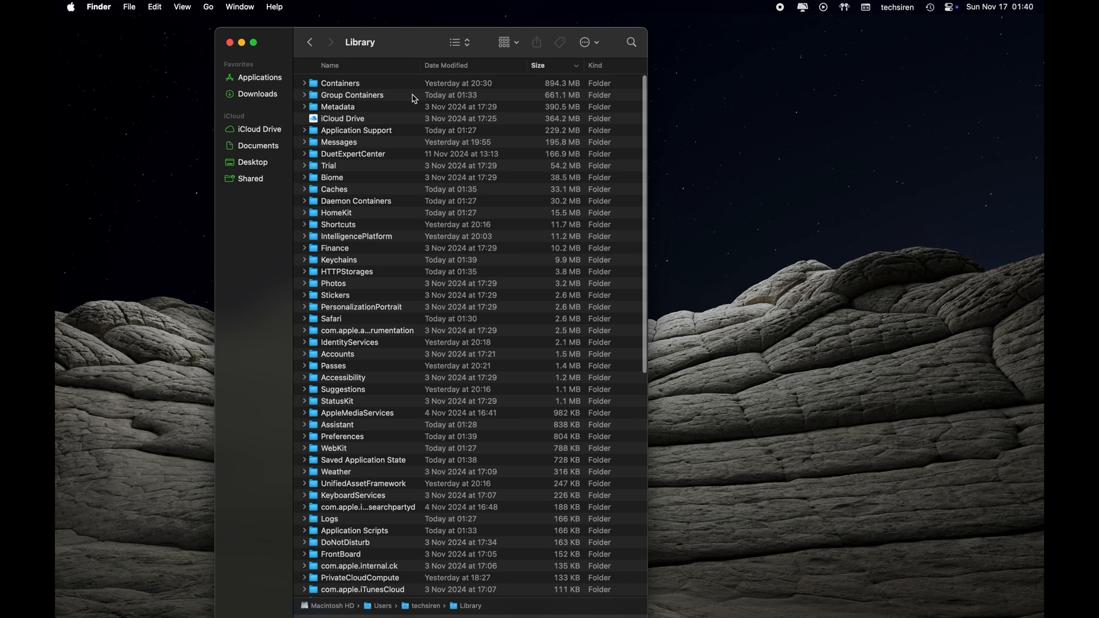
mouse_move(550, 93)
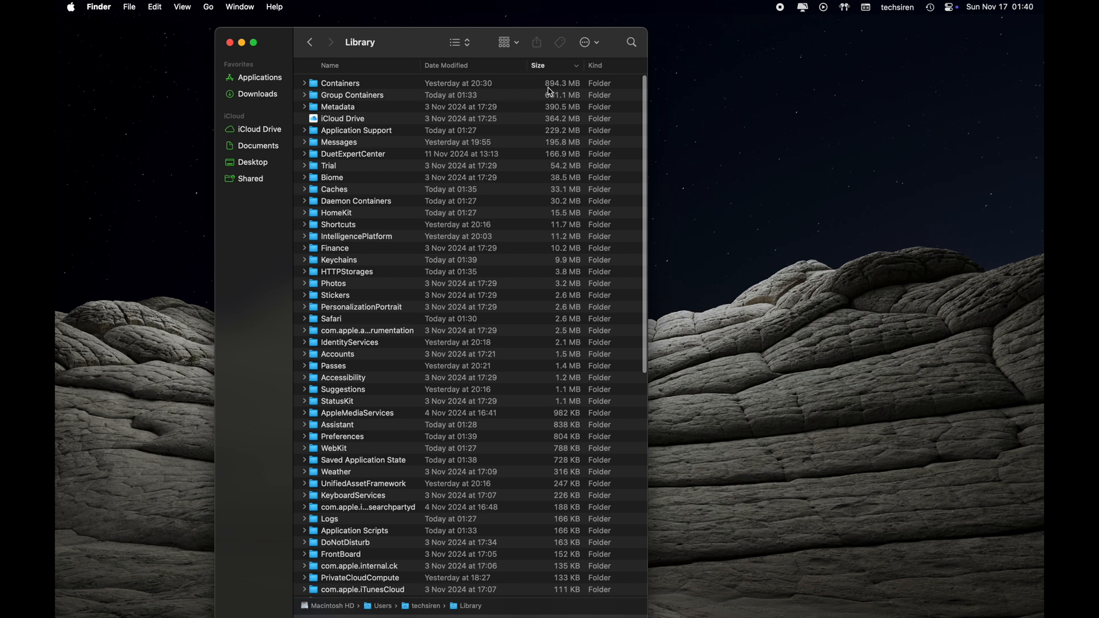
mouse_move(547, 92)
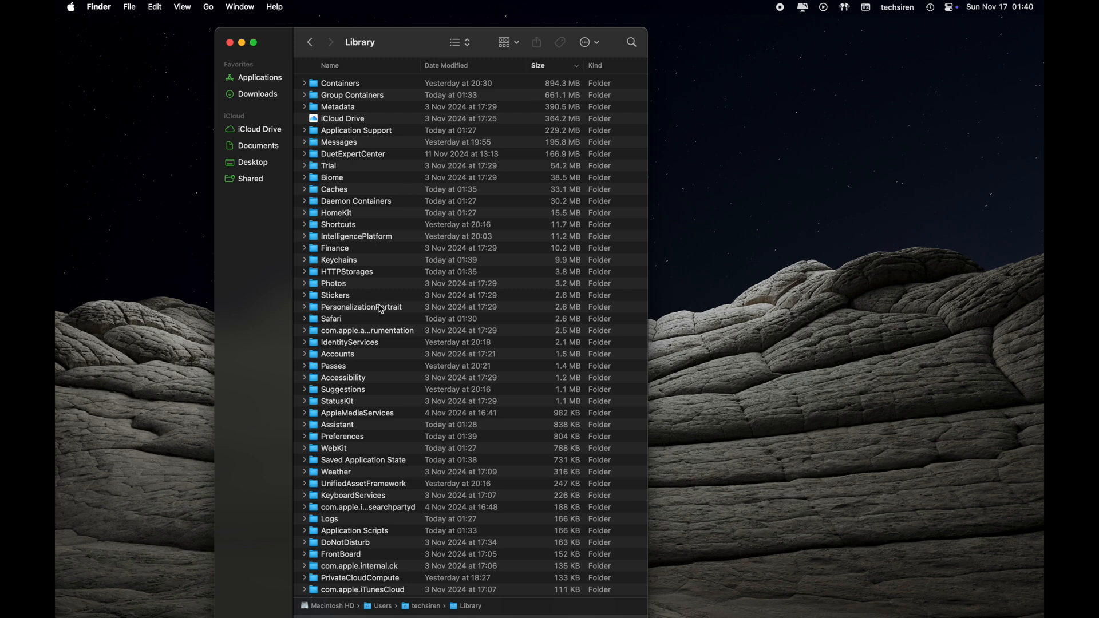
mouse_move(504, 98)
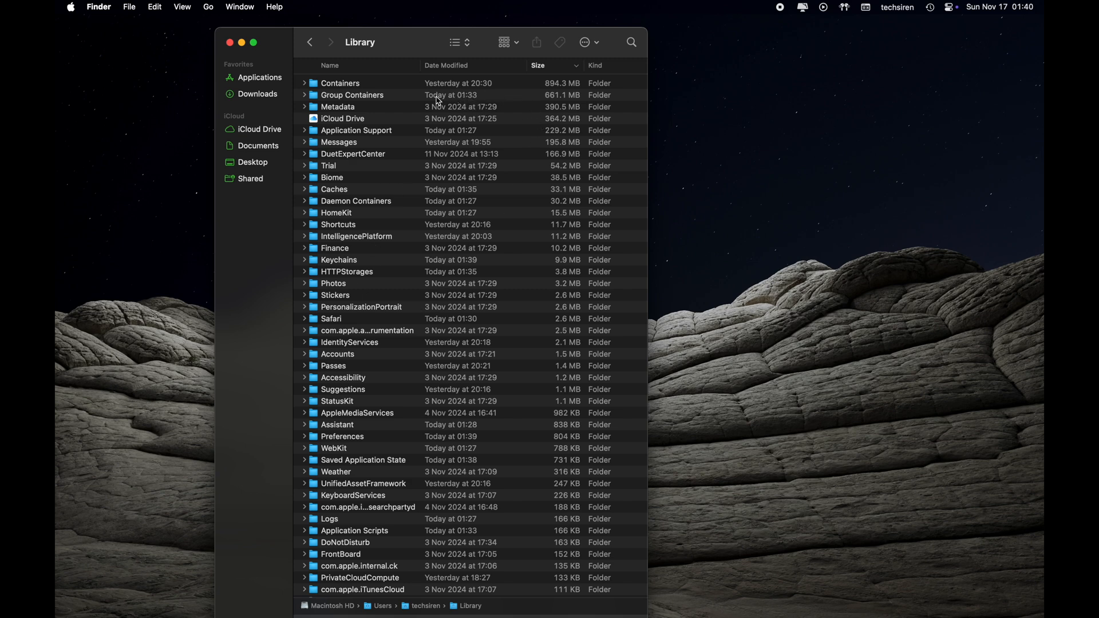
click(341, 82)
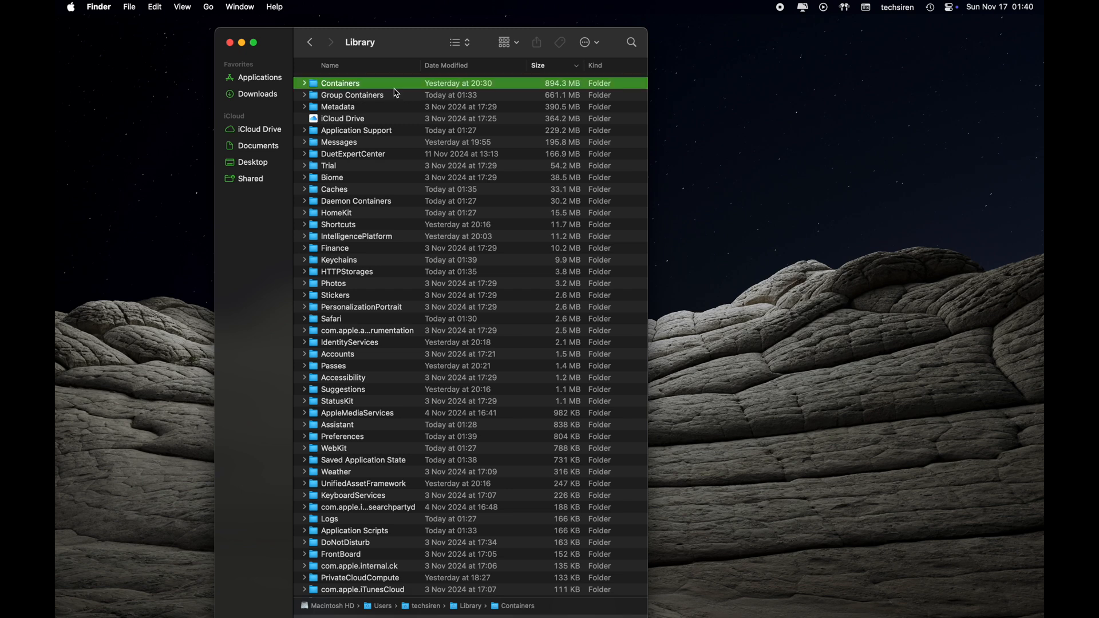
double_click(340, 82)
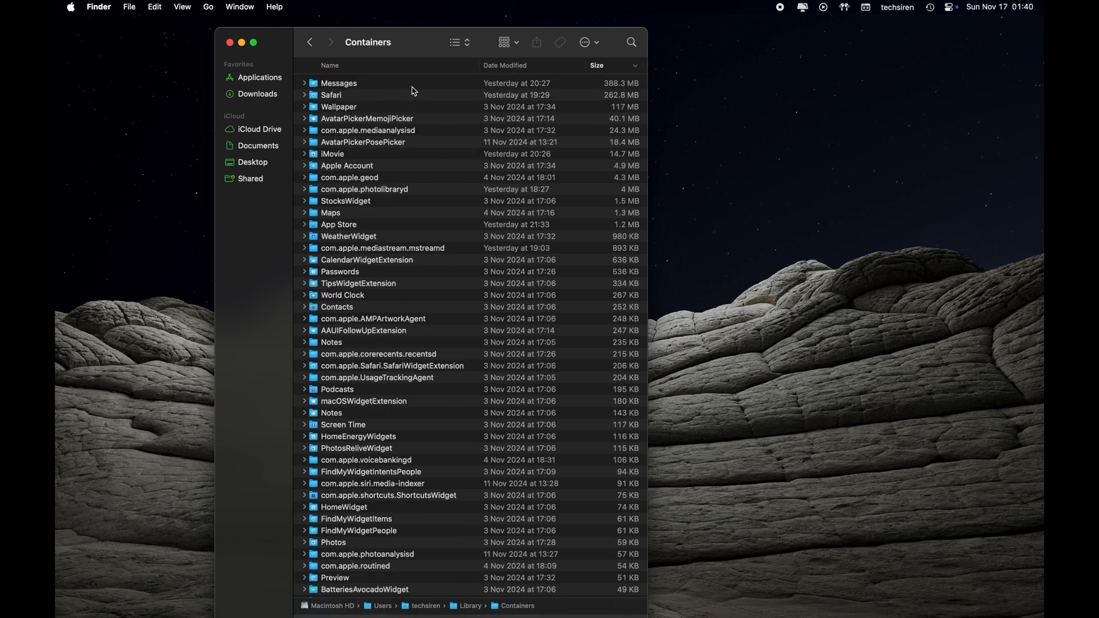
double_click(339, 83)
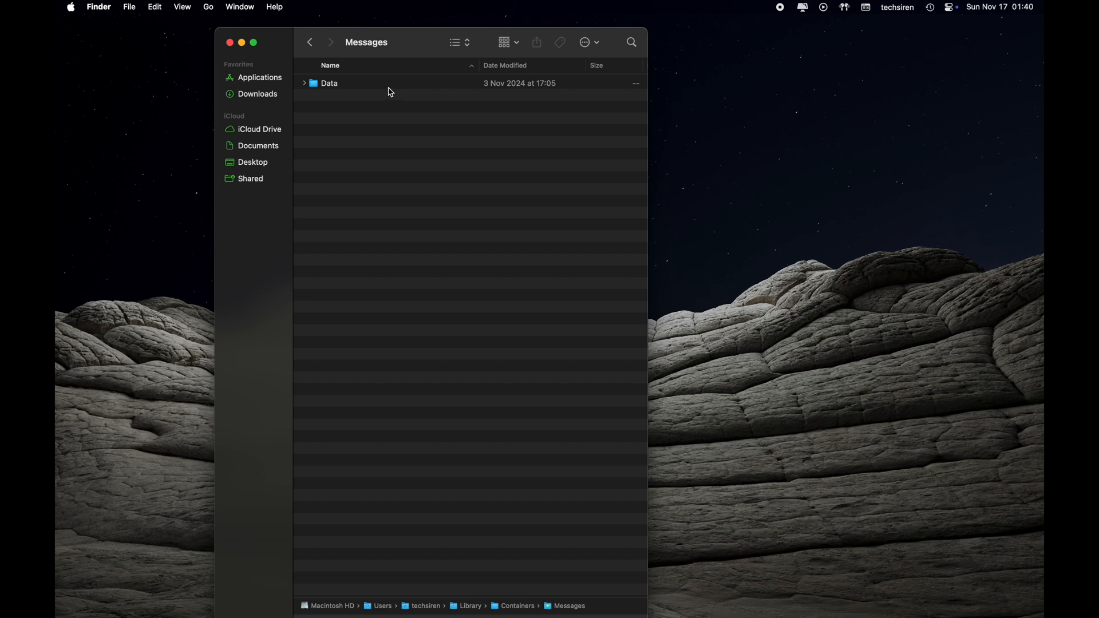
double_click(328, 82)
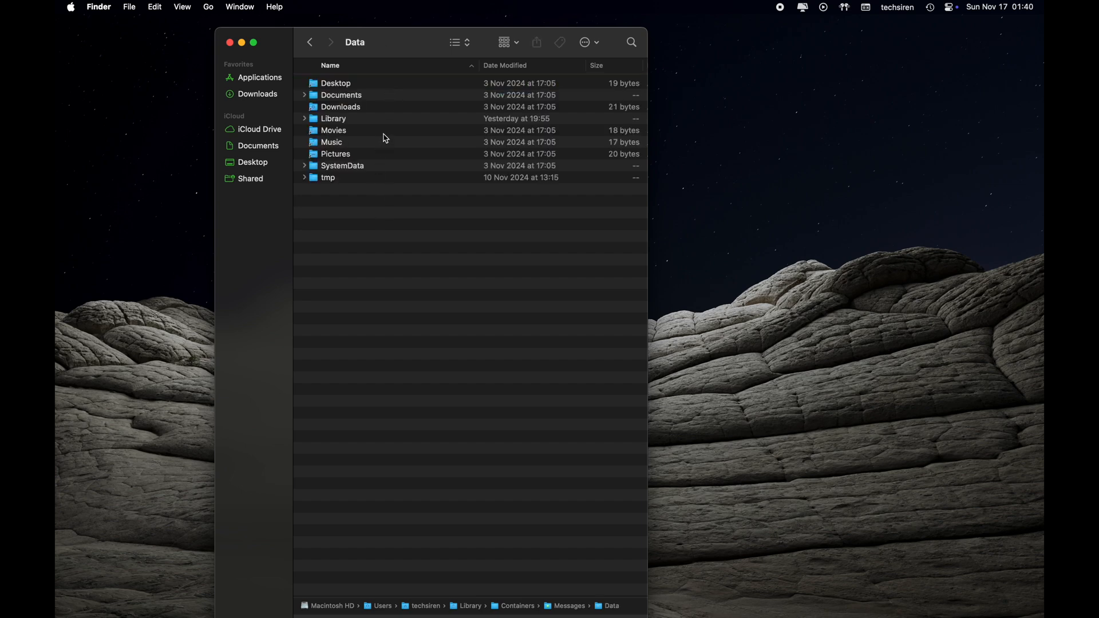
mouse_move(345, 92)
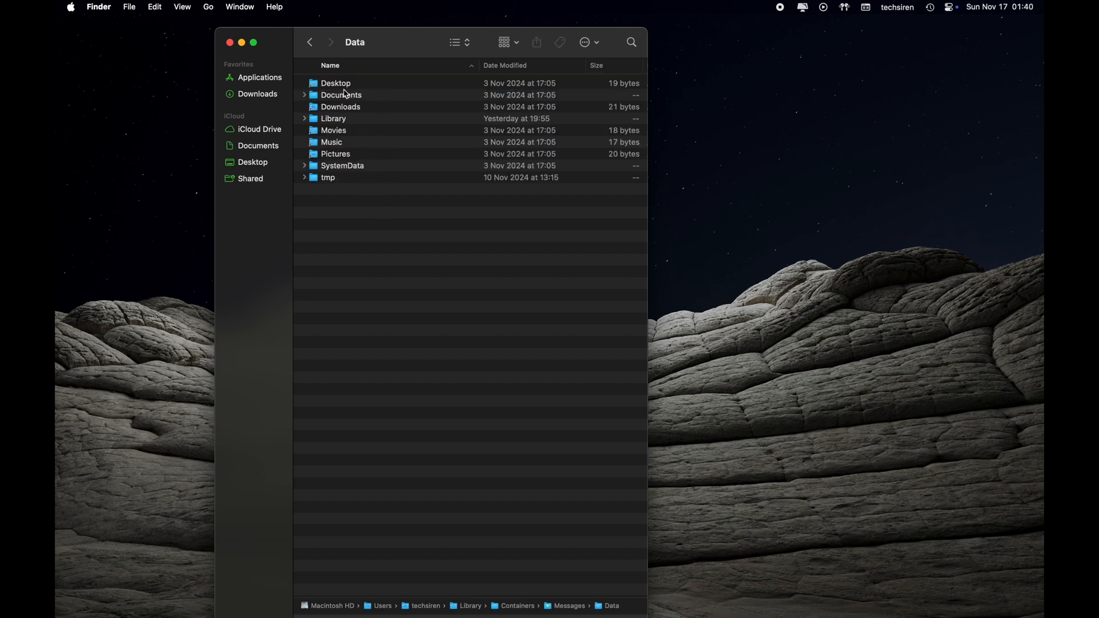
click(310, 42)
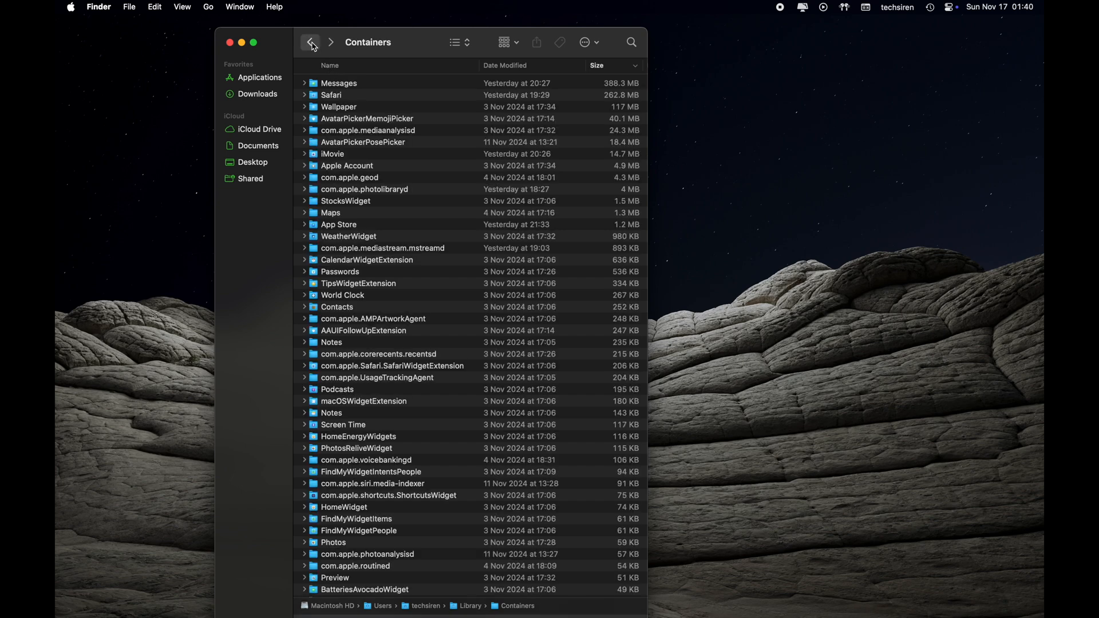
click(310, 42)
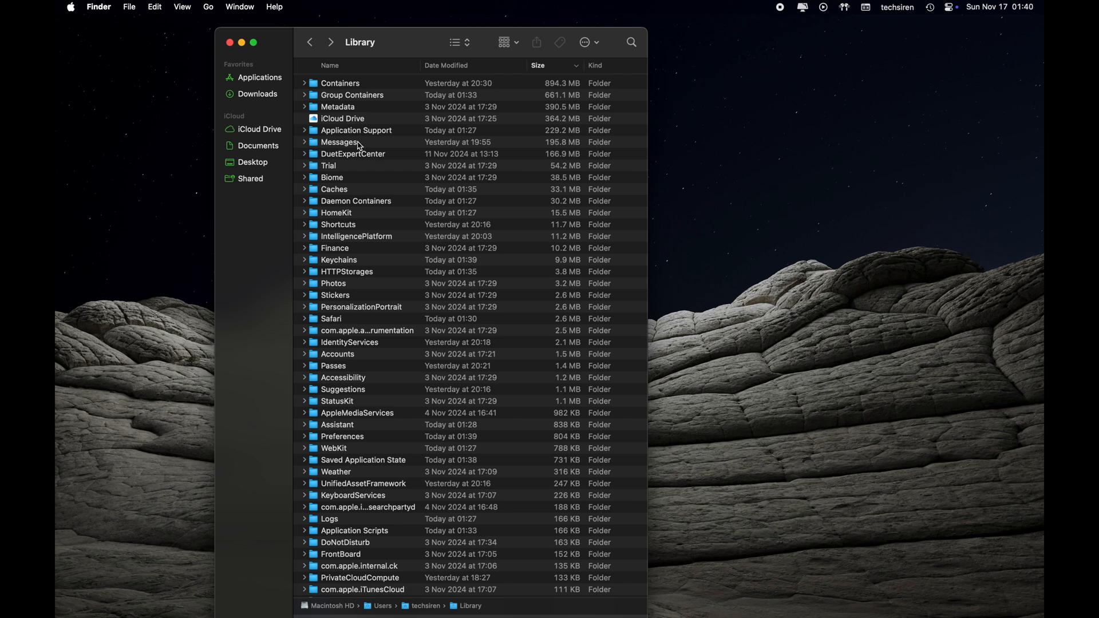
mouse_move(376, 114)
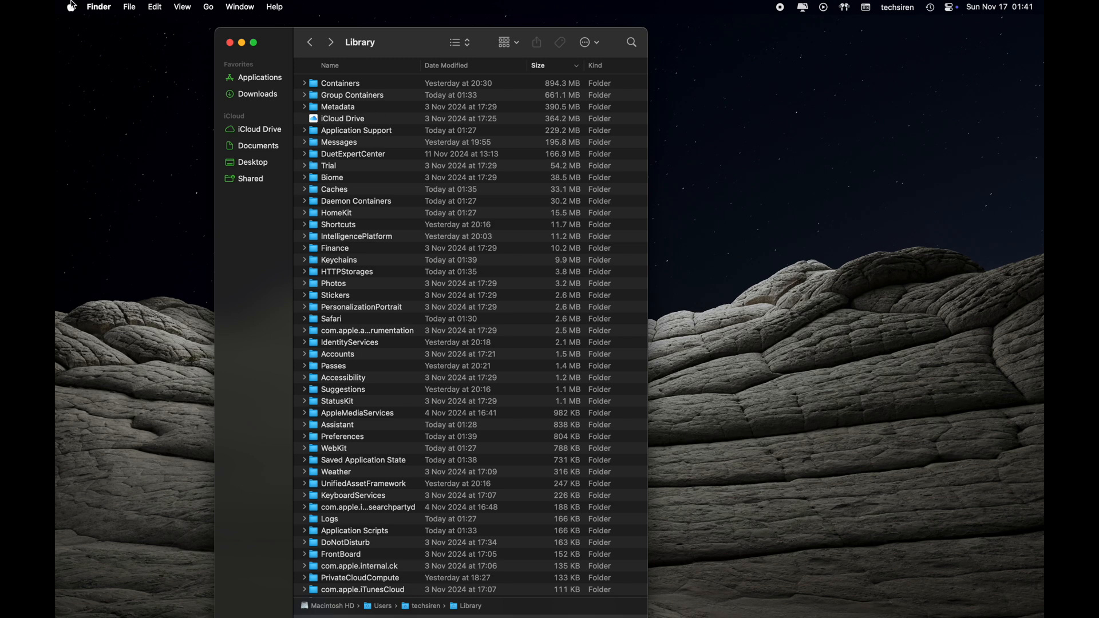
mouse_move(95, 46)
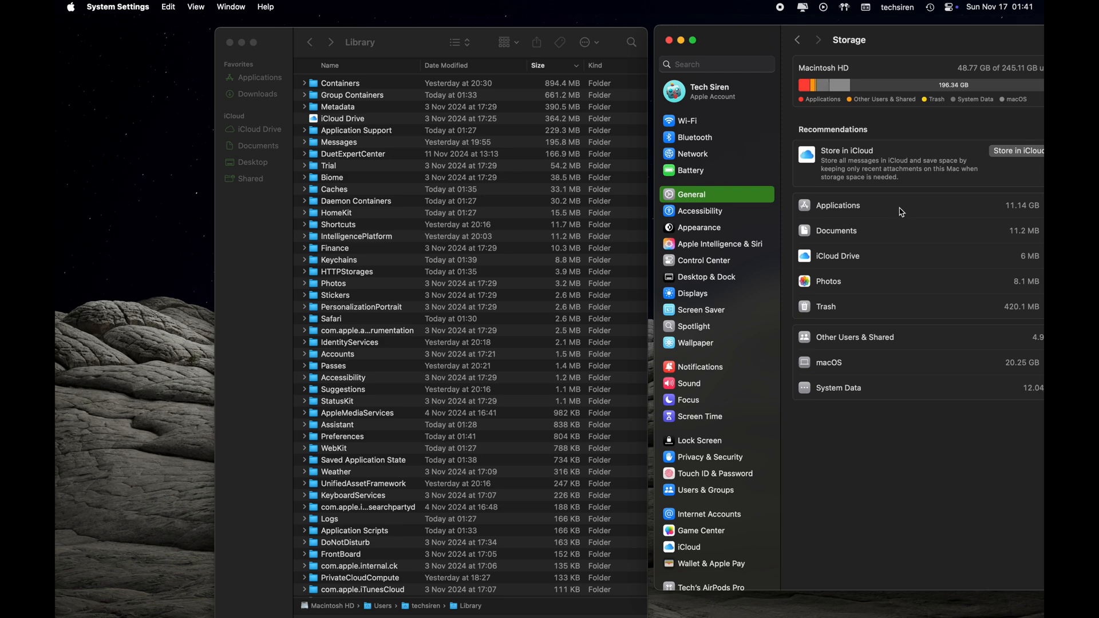
mouse_move(886, 251)
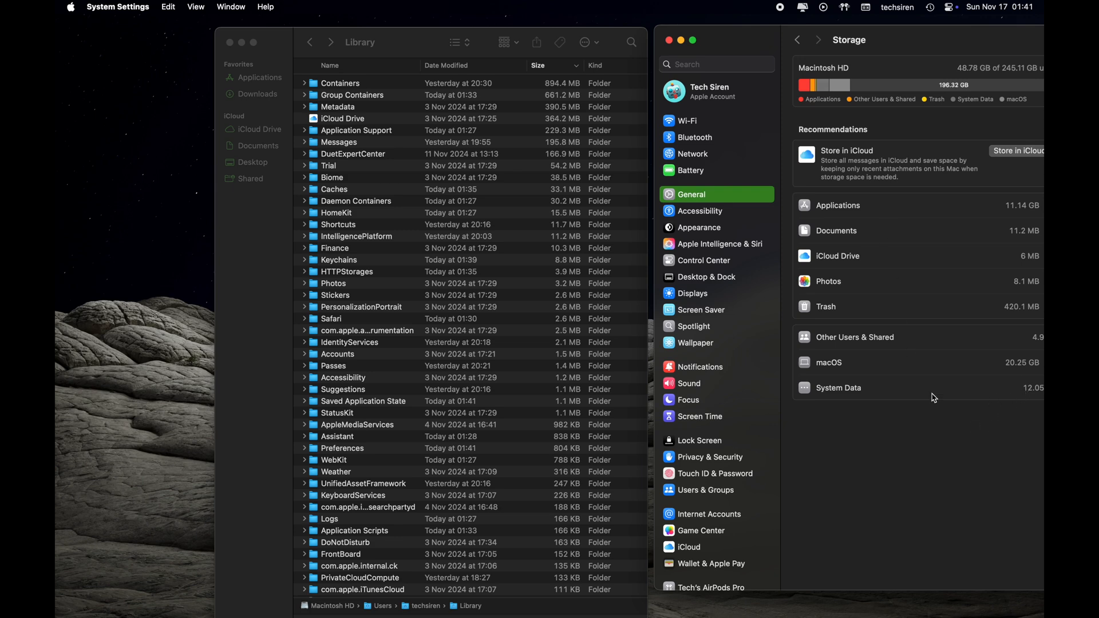
- Return focus to the size-sorted Library listing beside the Storage overview at 48.78 GB used
click(331, 318)
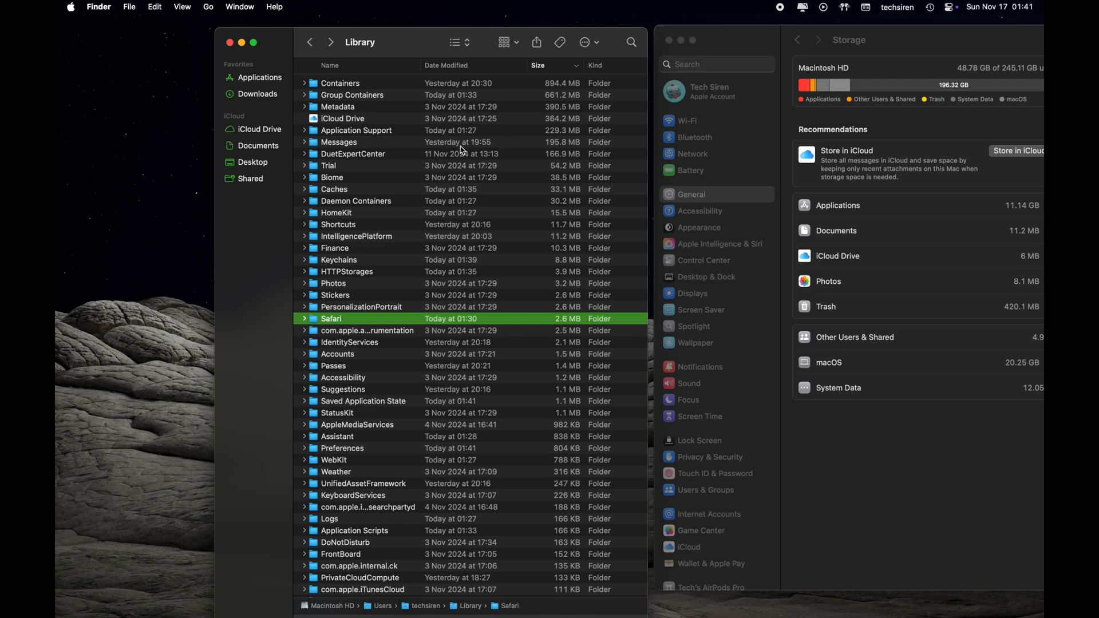
mouse_move(459, 164)
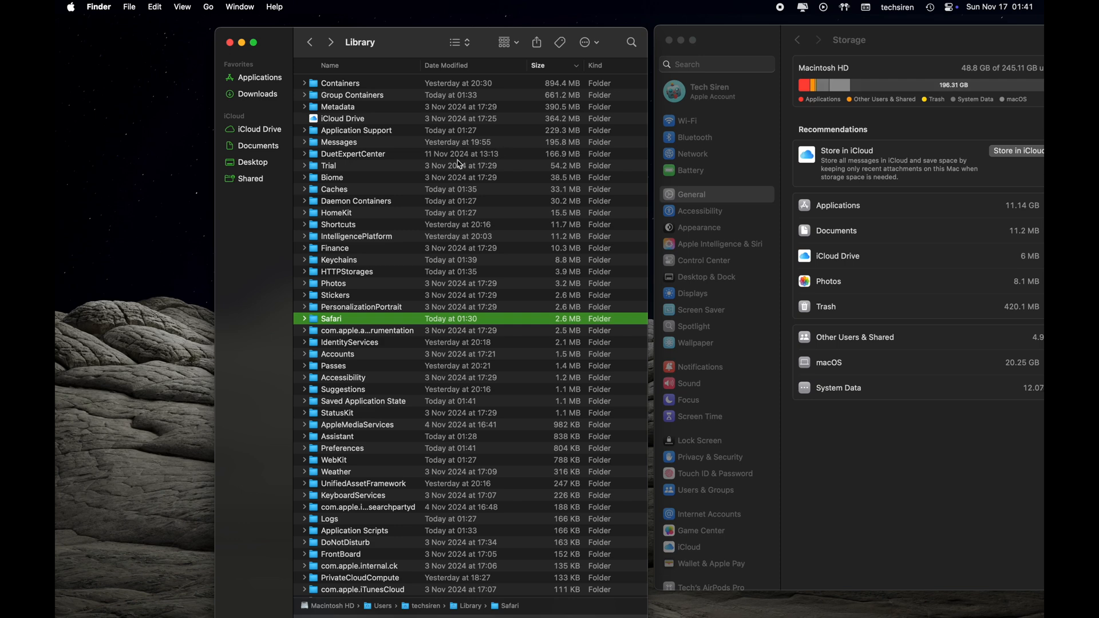
- Check the Caches and Logs folders, then sort the Library list alphabetically by name
click(334, 189)
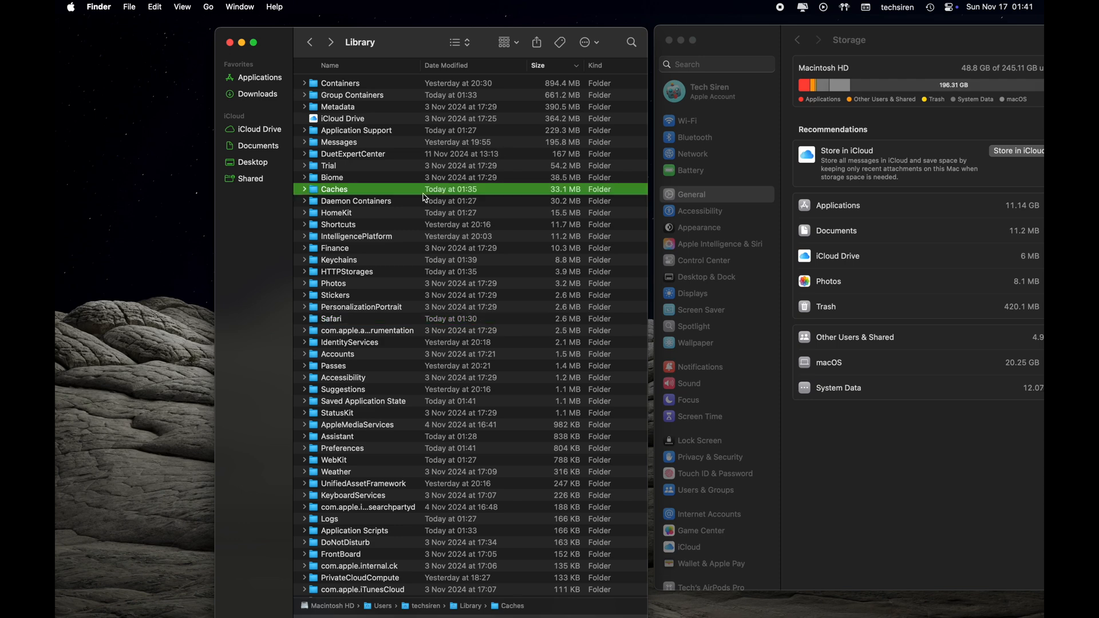
mouse_move(385, 531)
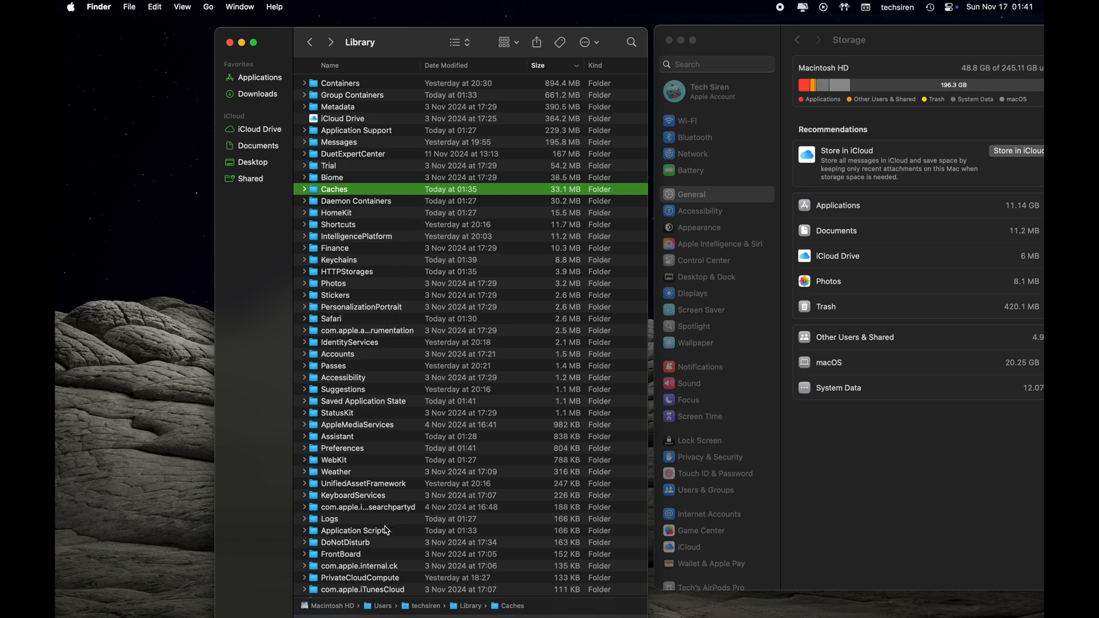
click(330, 518)
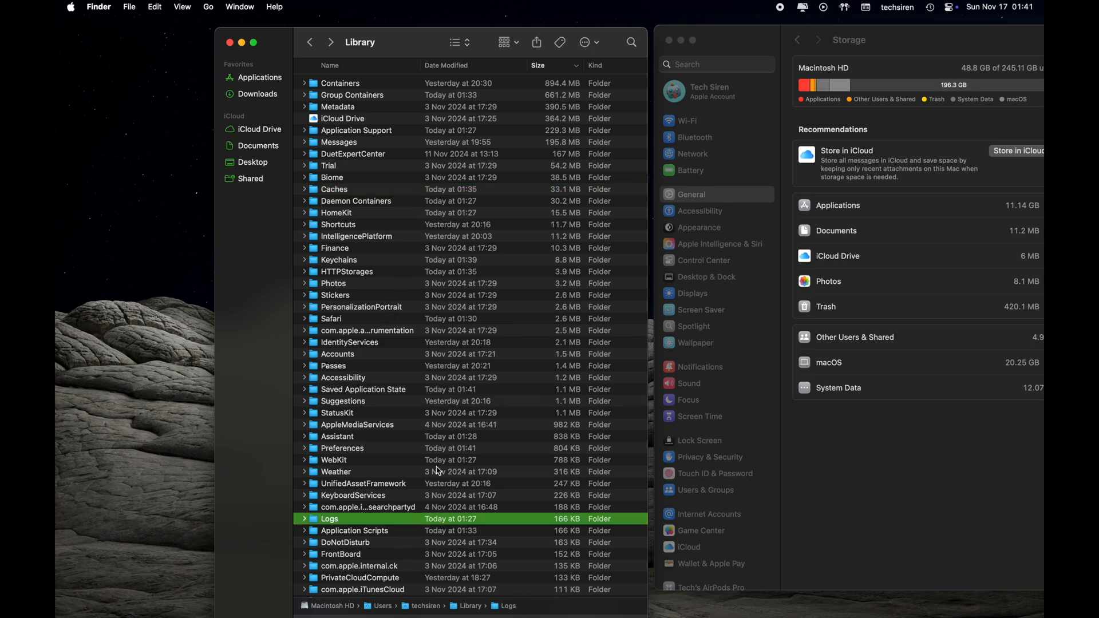
mouse_move(460, 255)
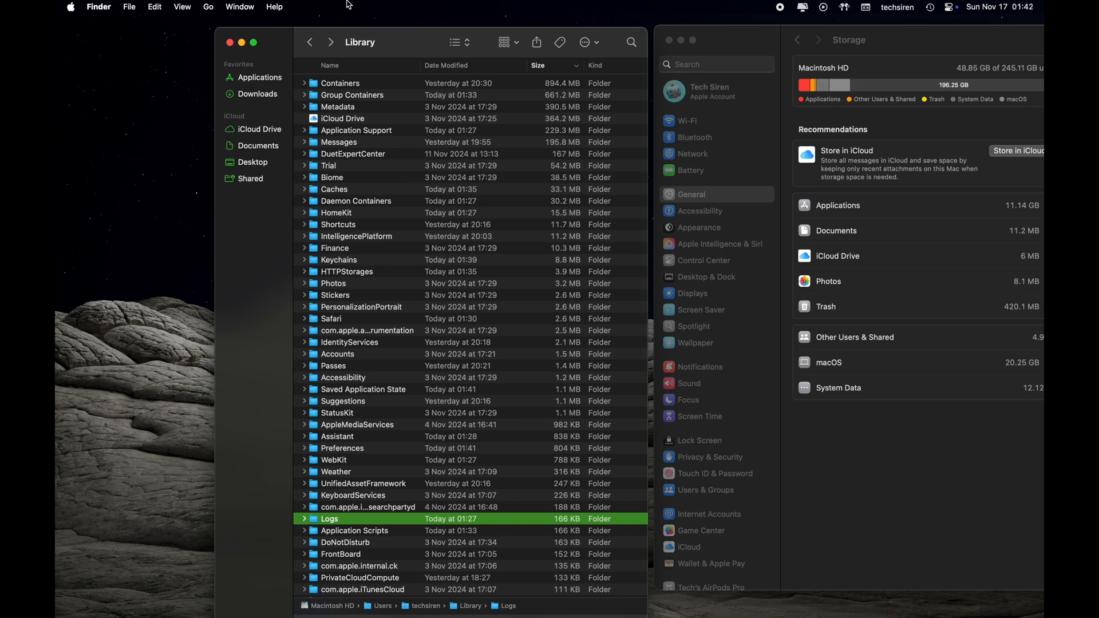
click(329, 66)
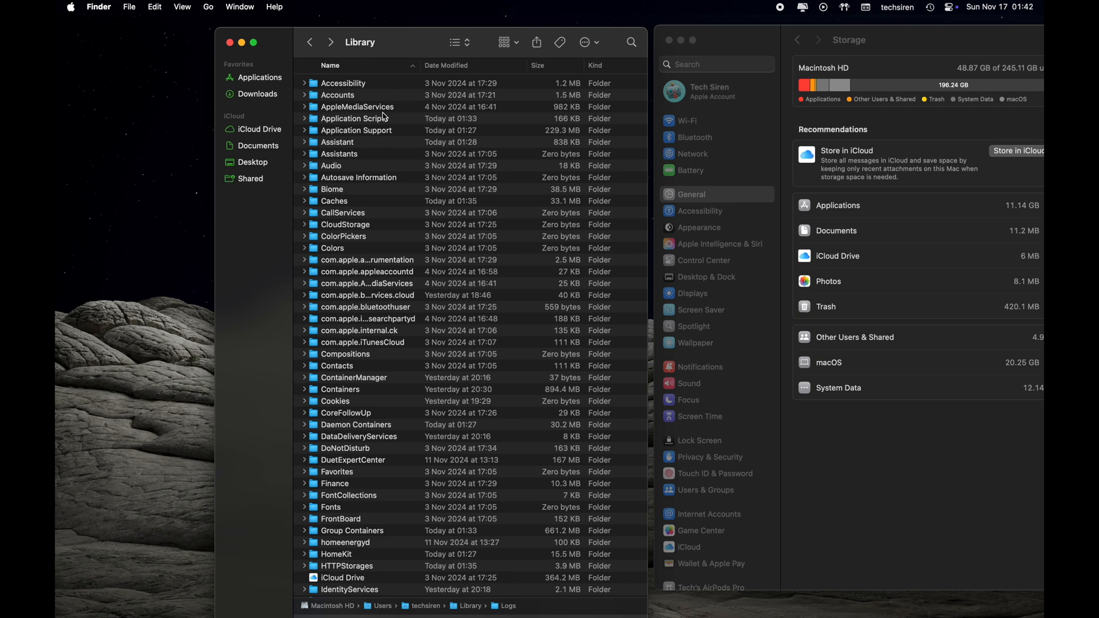
mouse_move(414, 48)
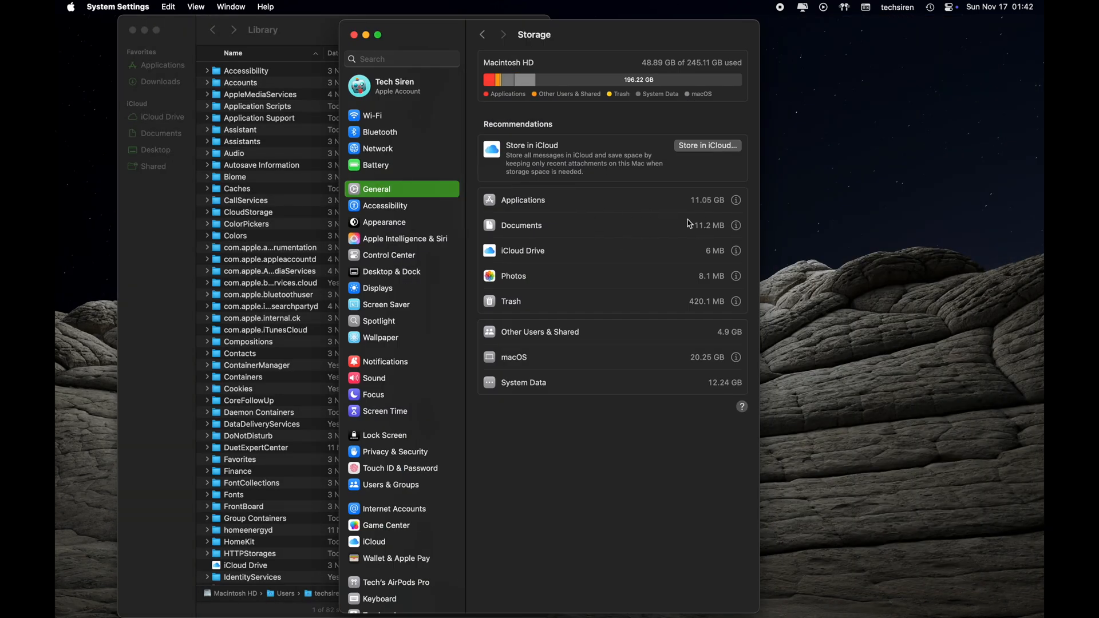
mouse_move(714, 225)
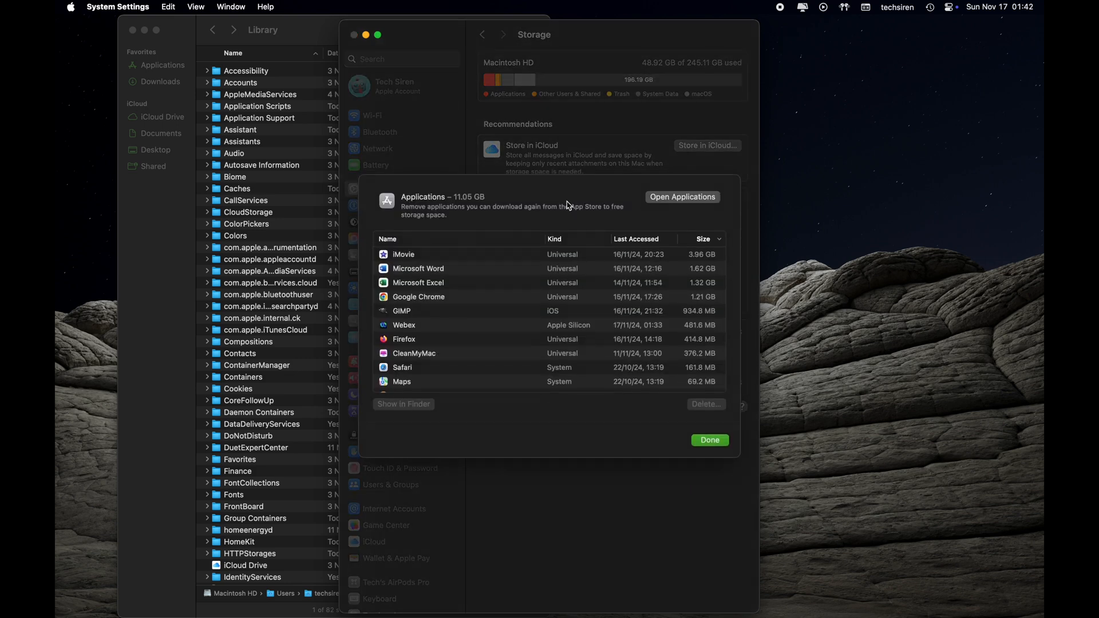
- Review the 11.05 GB Applications list by size, iMovie largest at 3.96 GB, and dismiss it with Done
scroll(down, 3)
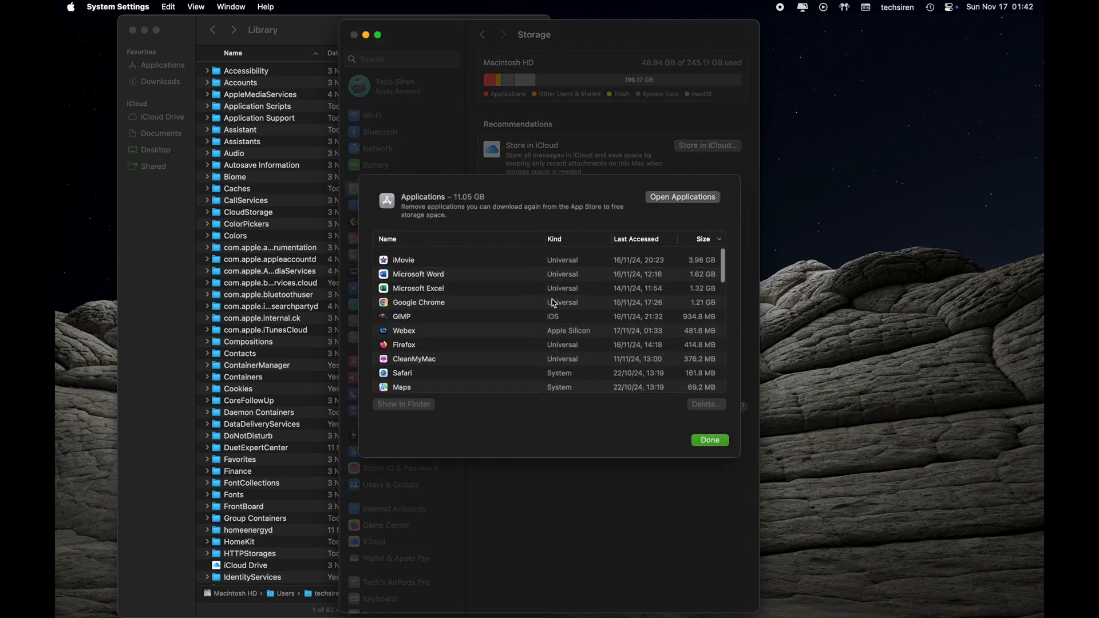
scroll(down, 3)
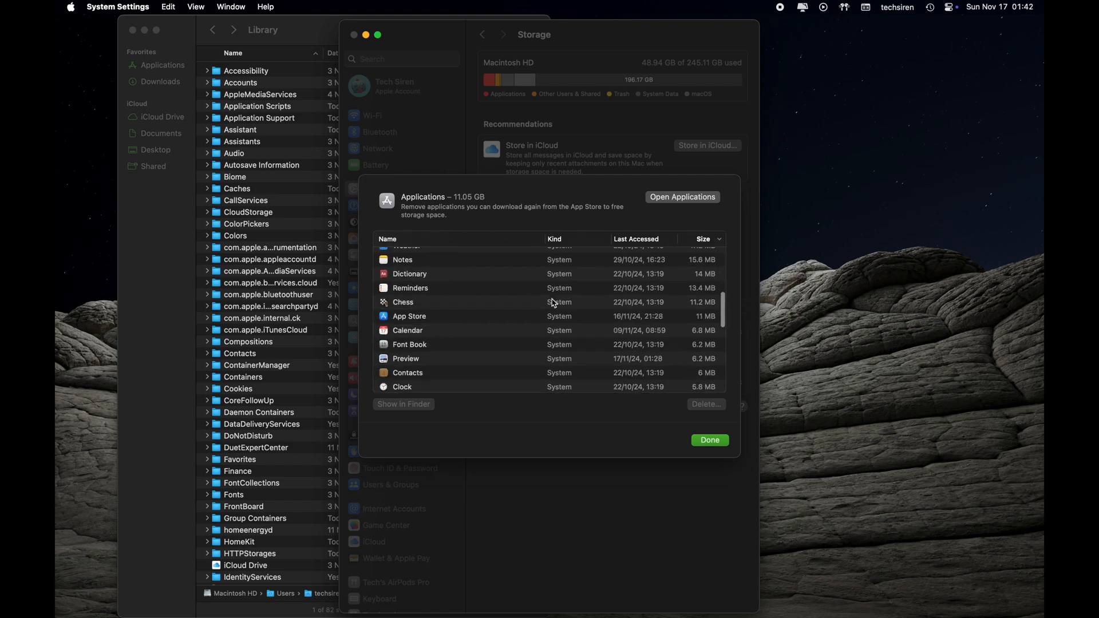
scroll(down, 3)
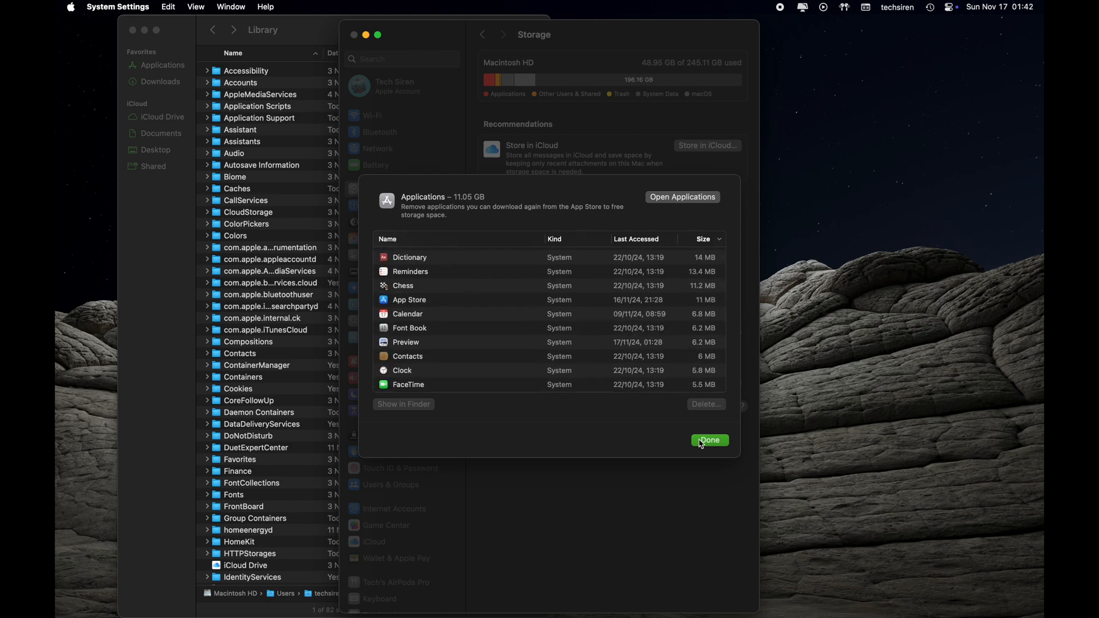
click(710, 440)
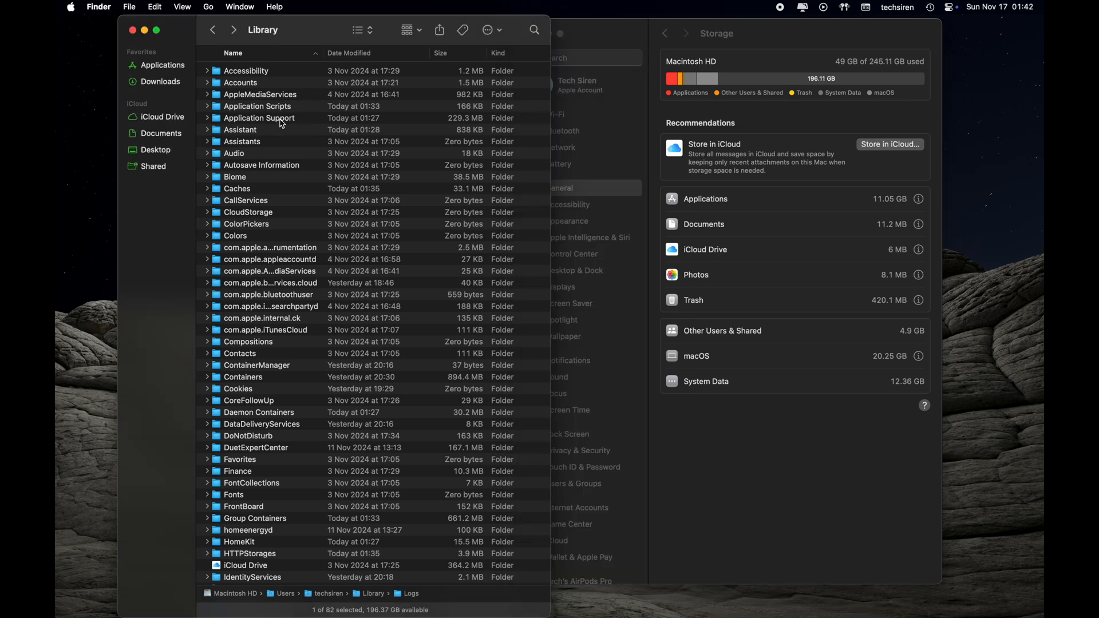
- Open the Application Support folder in Library, listing its subfolders largest first
click(259, 118)
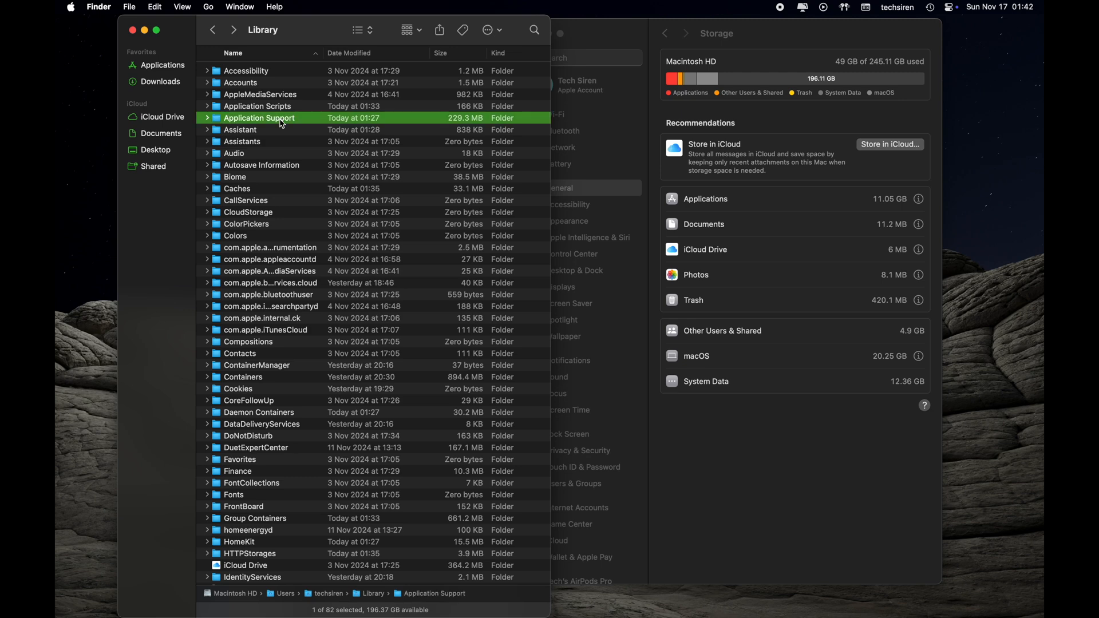
double_click(260, 118)
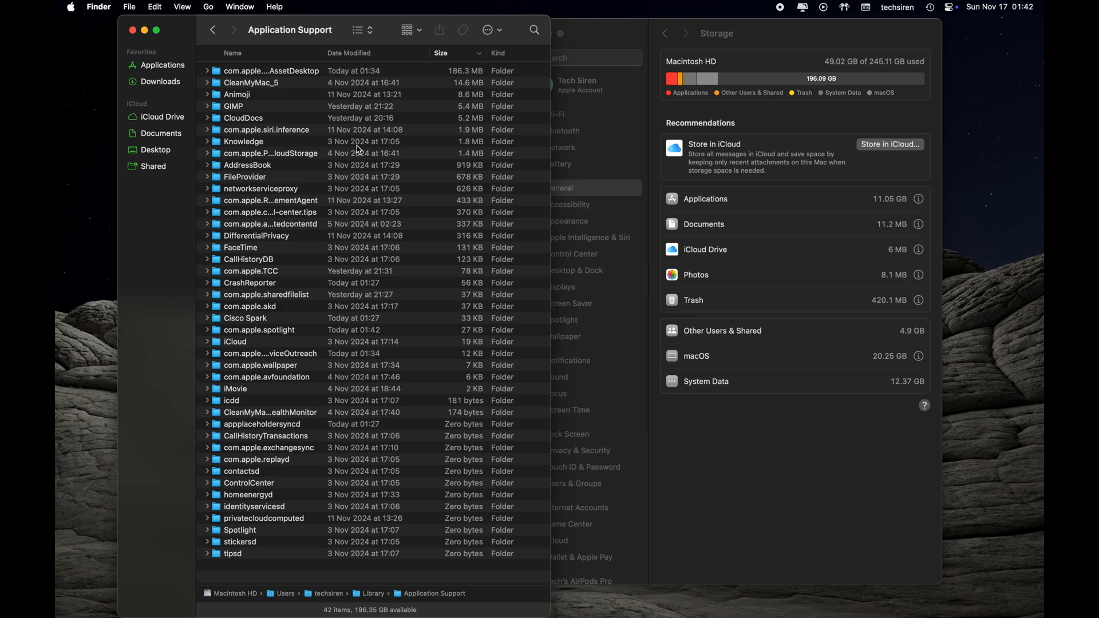
click(245, 106)
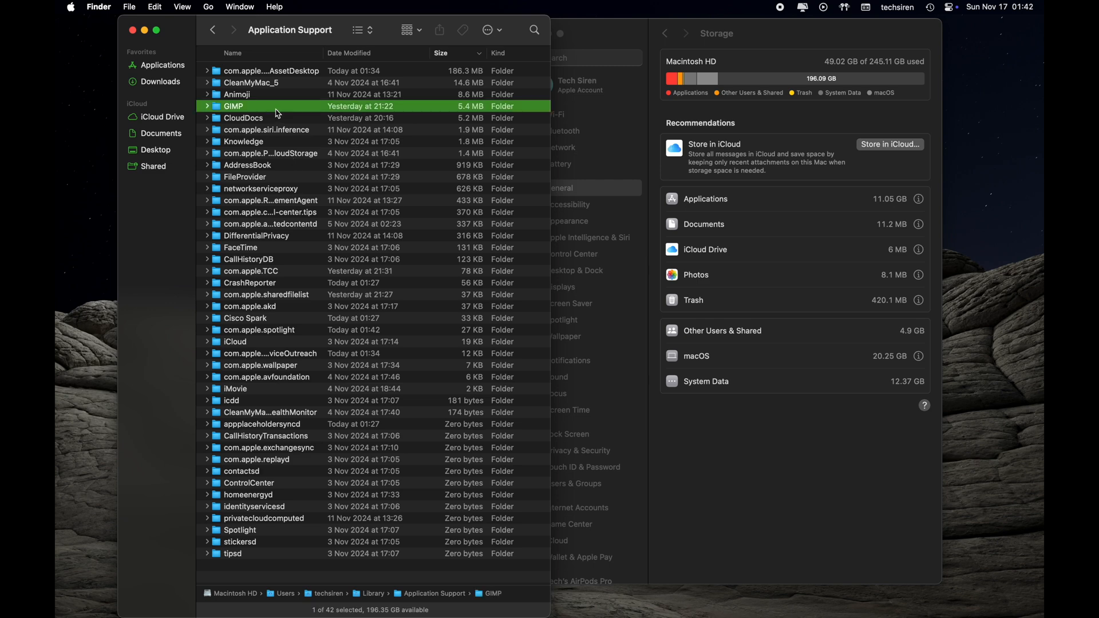
mouse_move(86, 249)
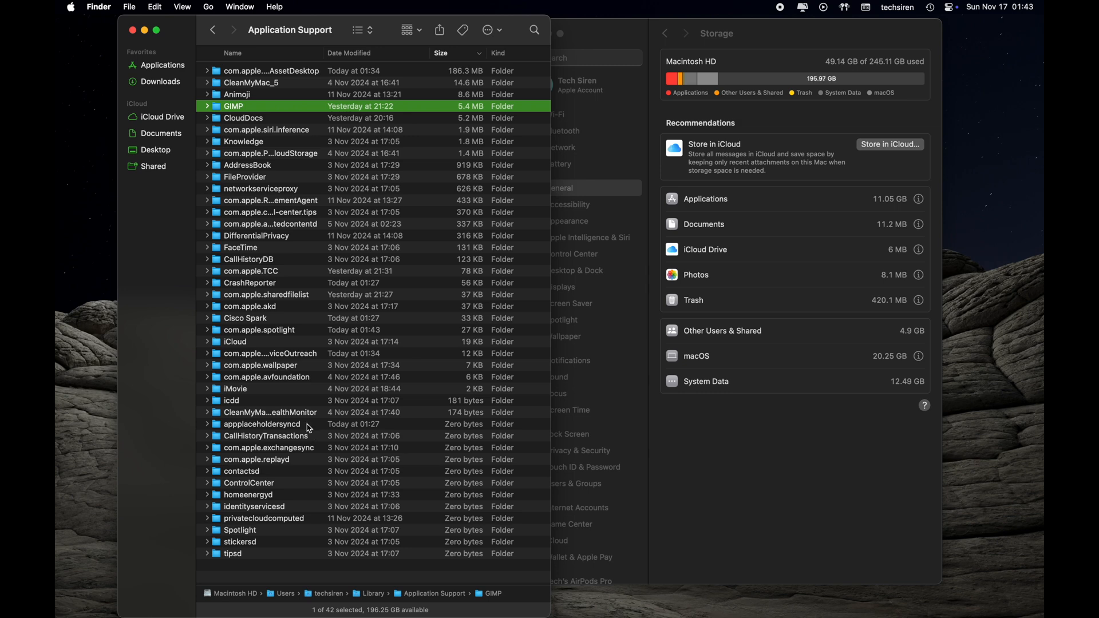
mouse_move(329, 396)
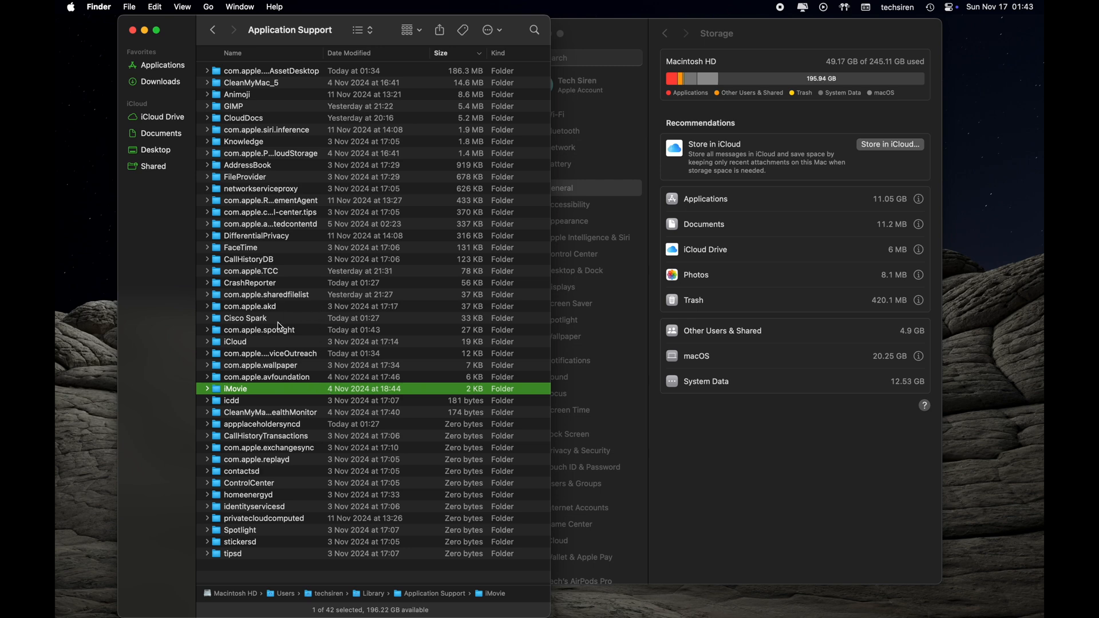
click(245, 318)
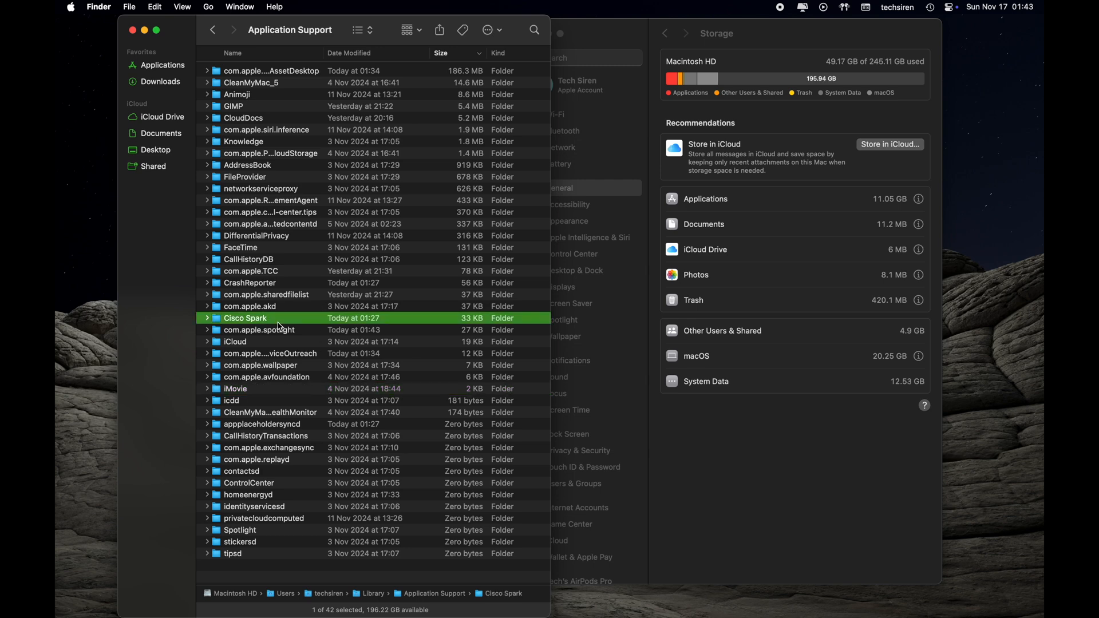
double_click(245, 317)
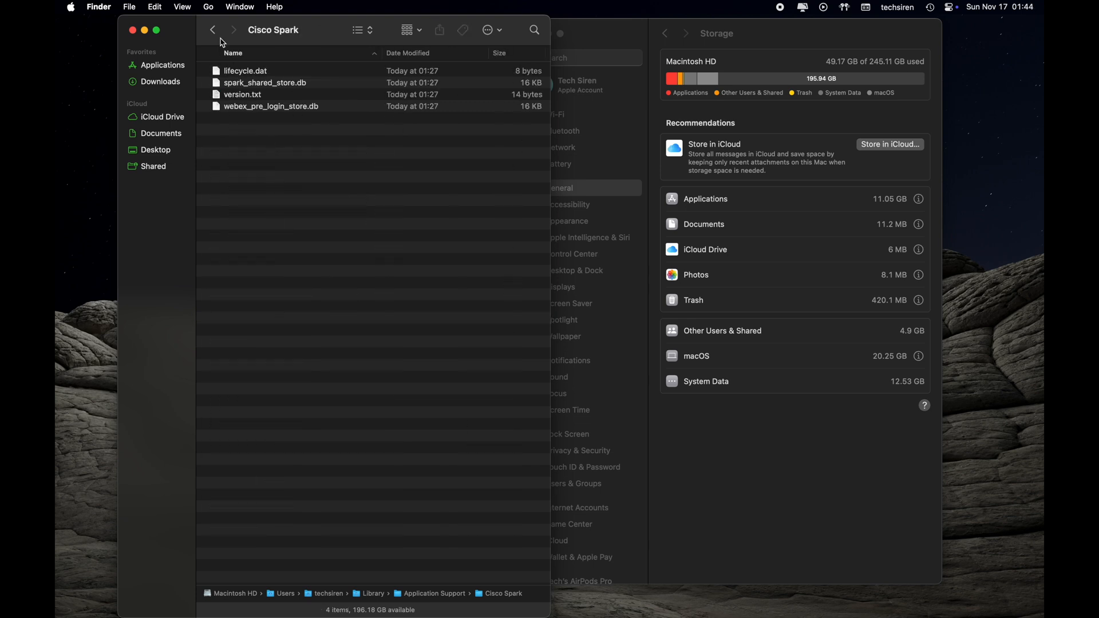
click(213, 30)
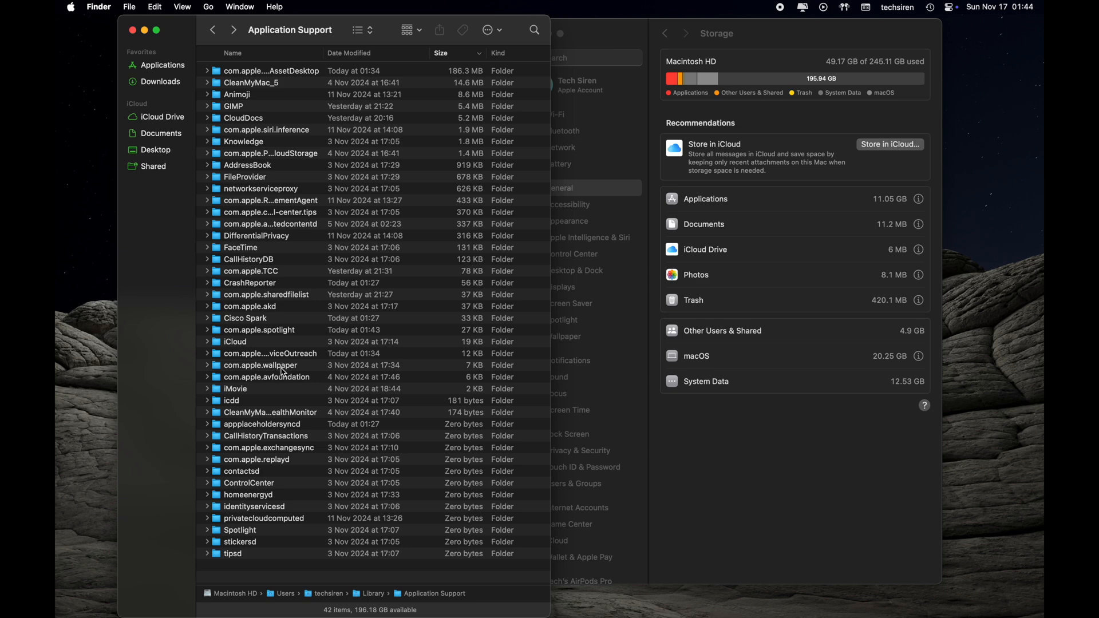